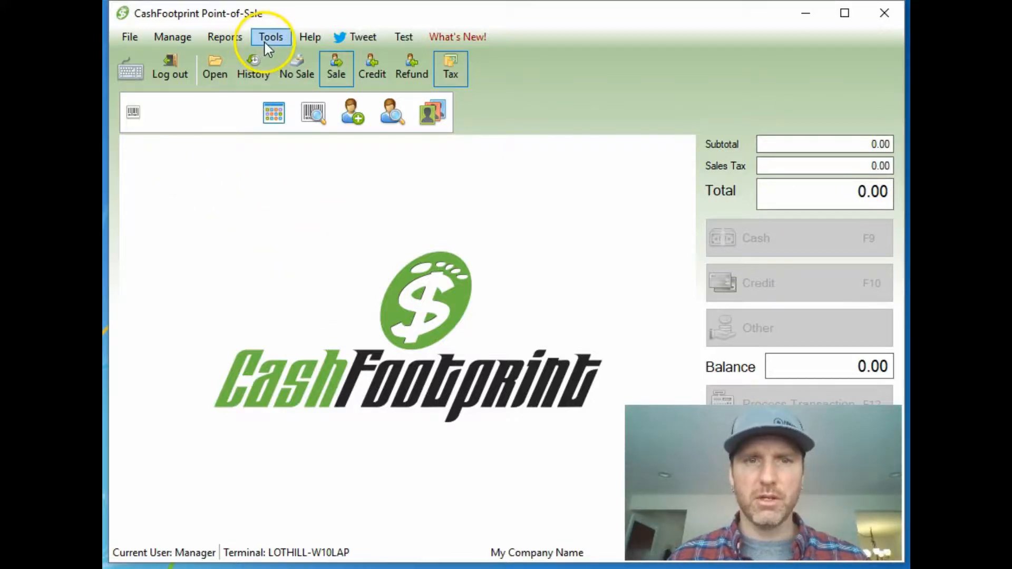
Review the terminal and business settings in the program options, then close them
left_click(270, 36)
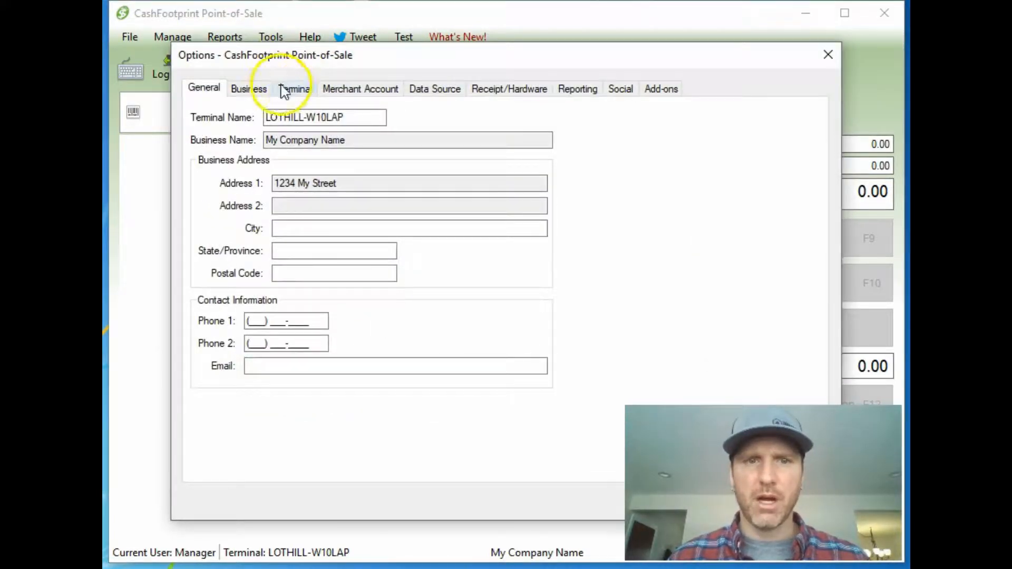
left_click(294, 88)
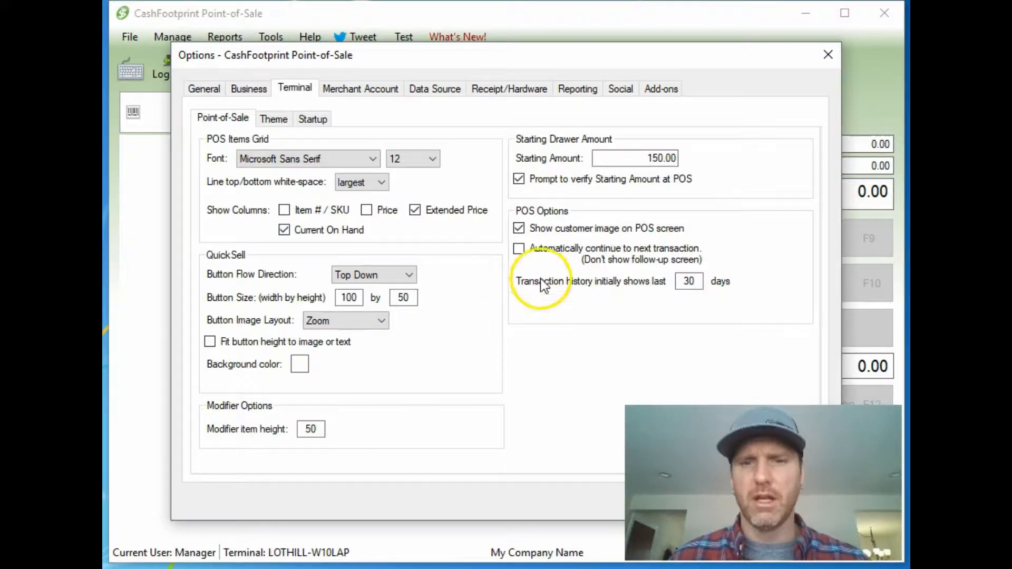
left_click(248, 88)
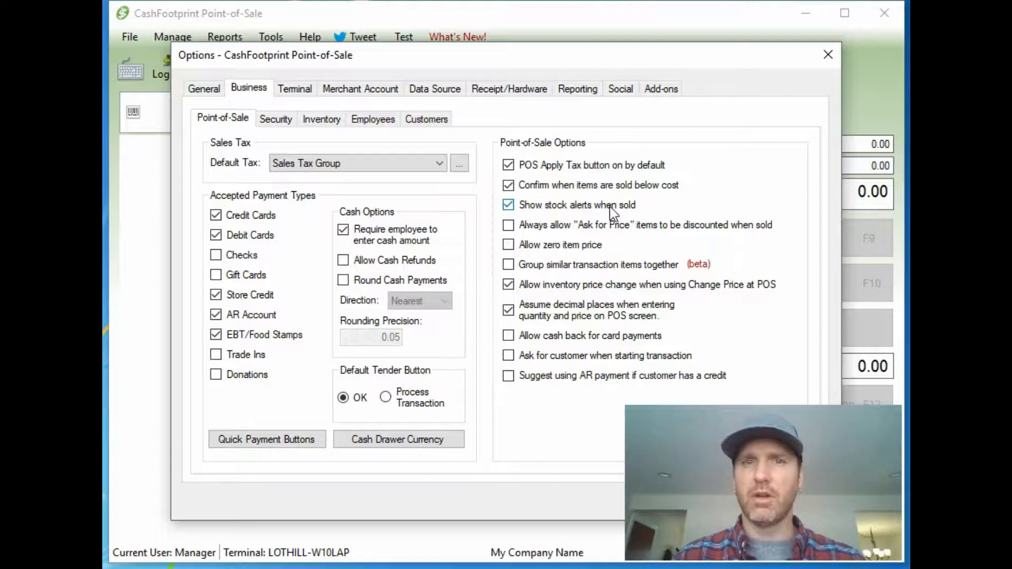
left_click(508, 204)
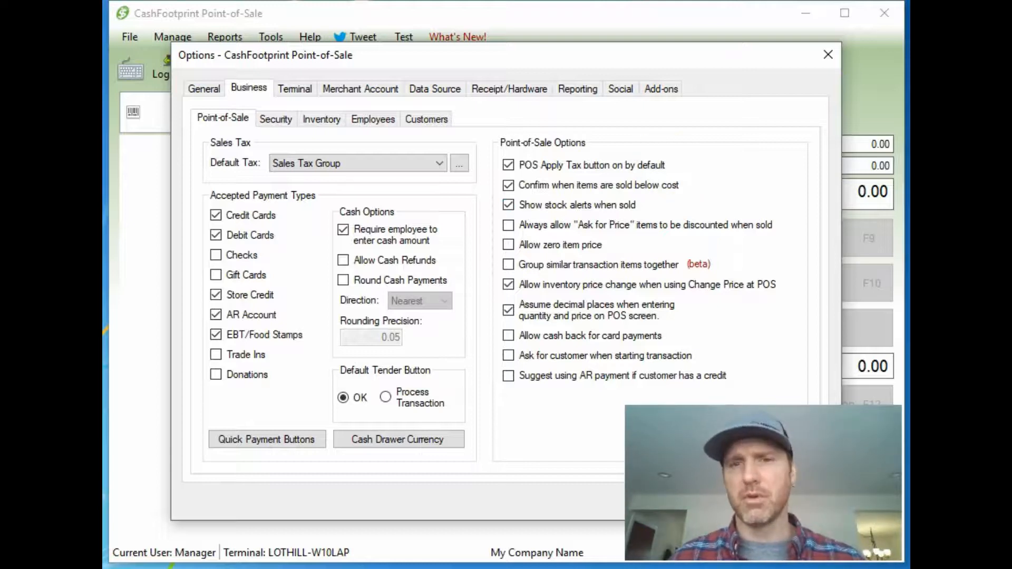
mouse_move(828, 54)
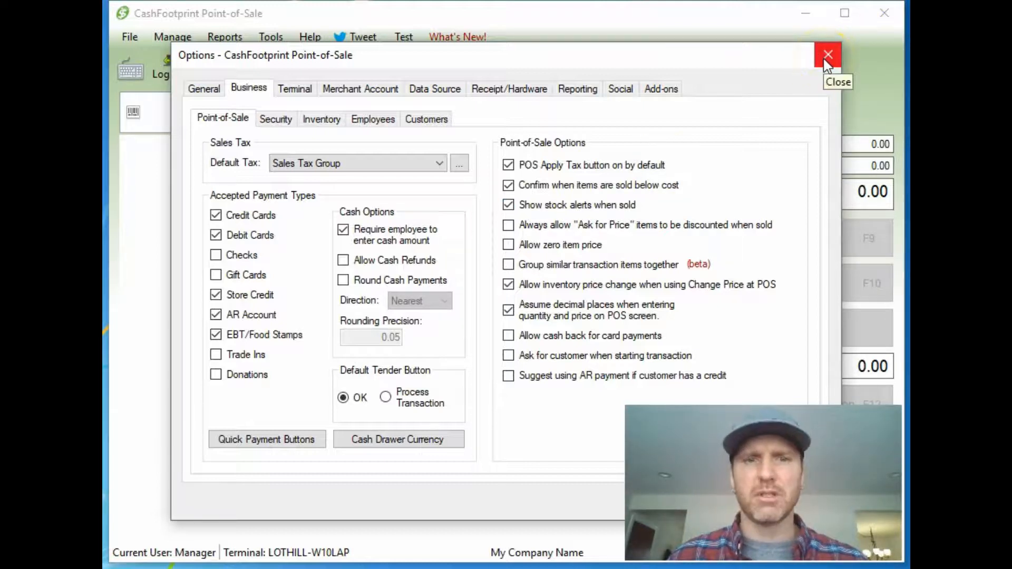
left_click(828, 54)
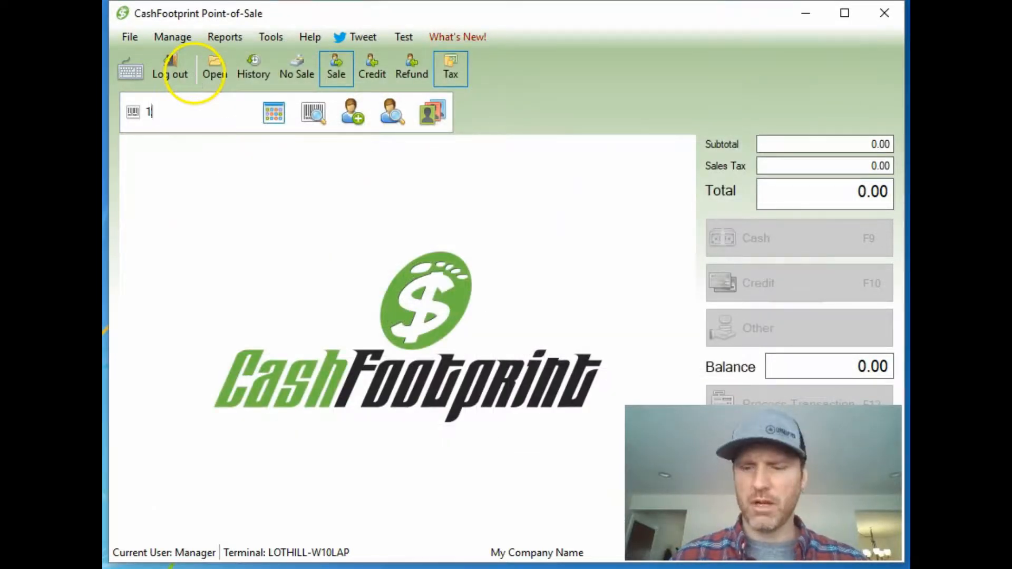
Add Bud Can and three Bud Case lines (total 17.39) to the sale and start voiding it
key("Enter")
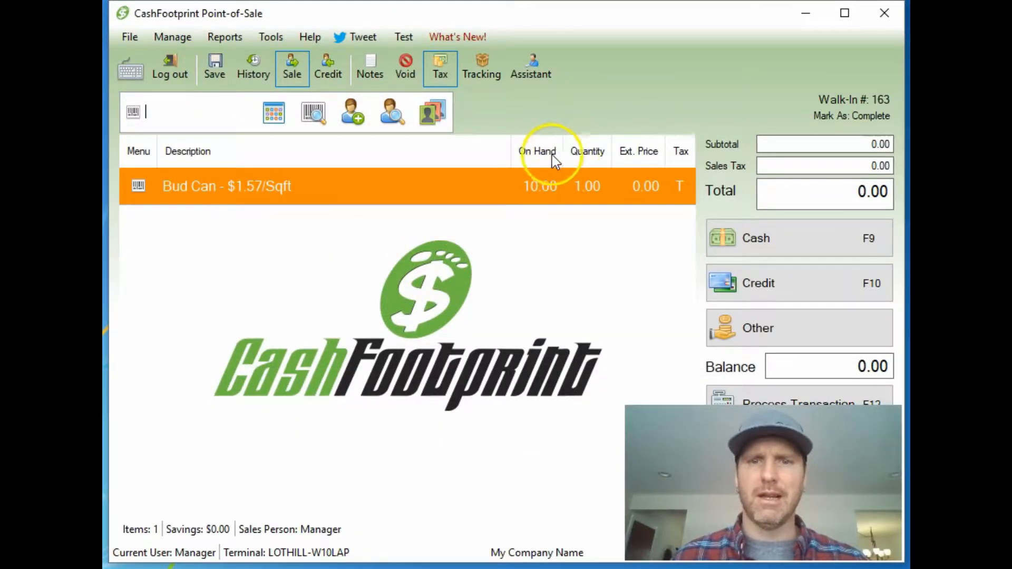
mouse_move(535, 320)
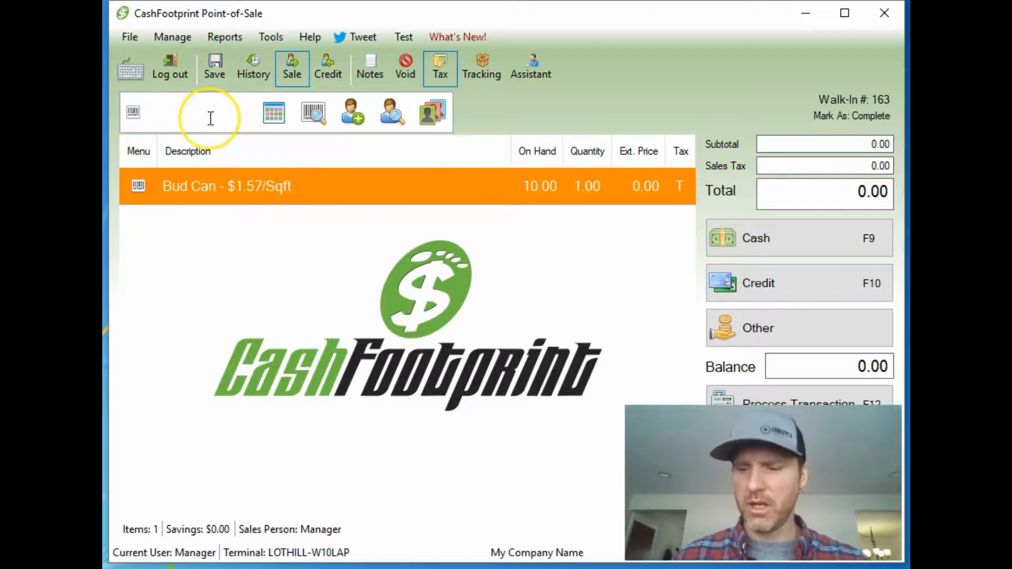
type("3")
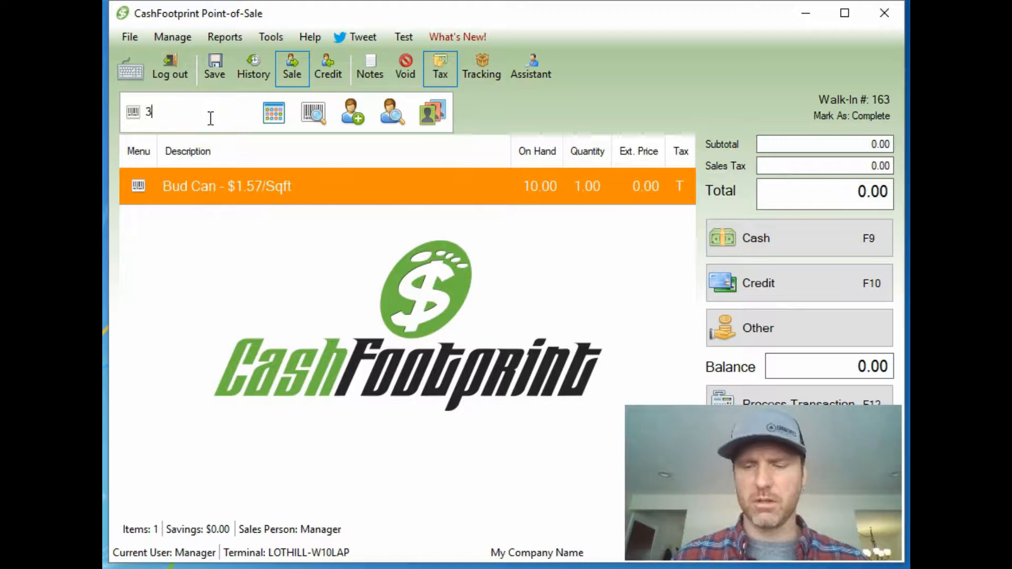
type("21")
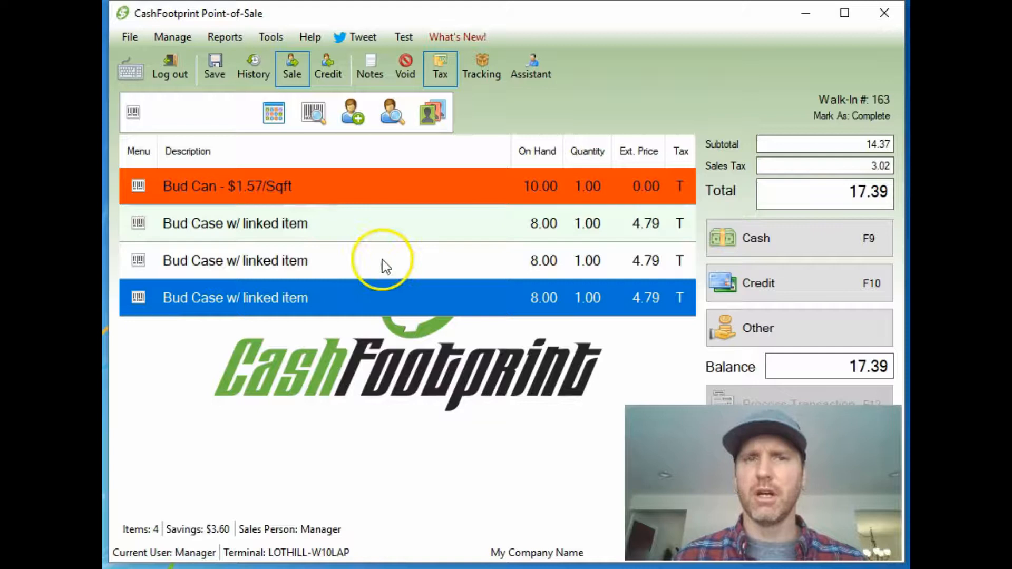
mouse_move(432, 298)
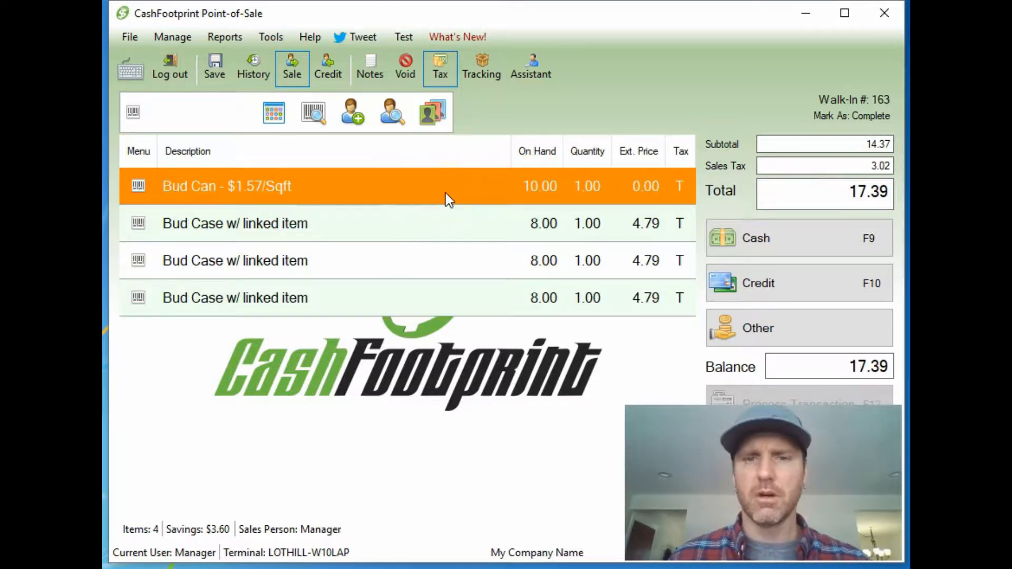
mouse_move(844, 13)
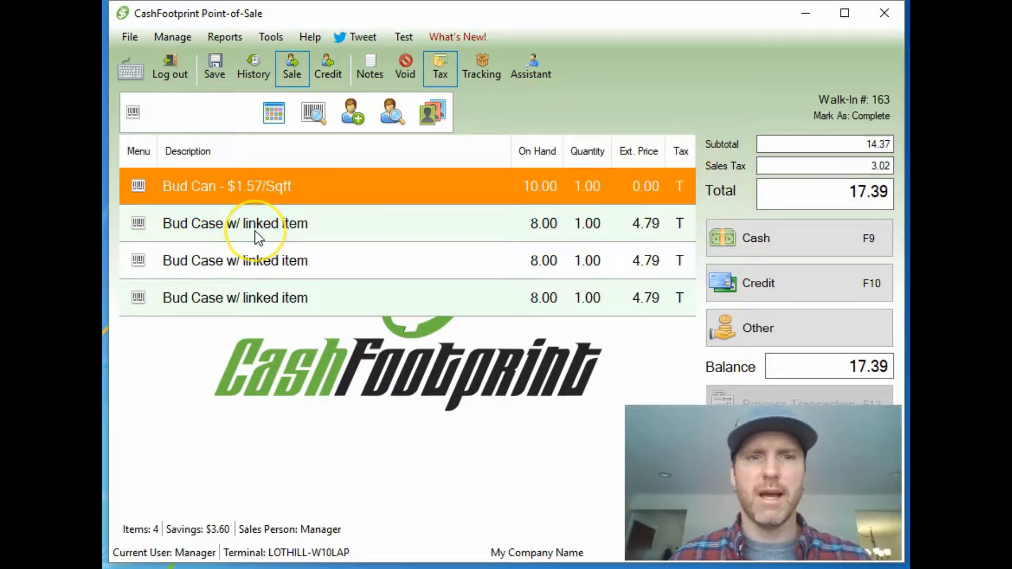
left_click(405, 66)
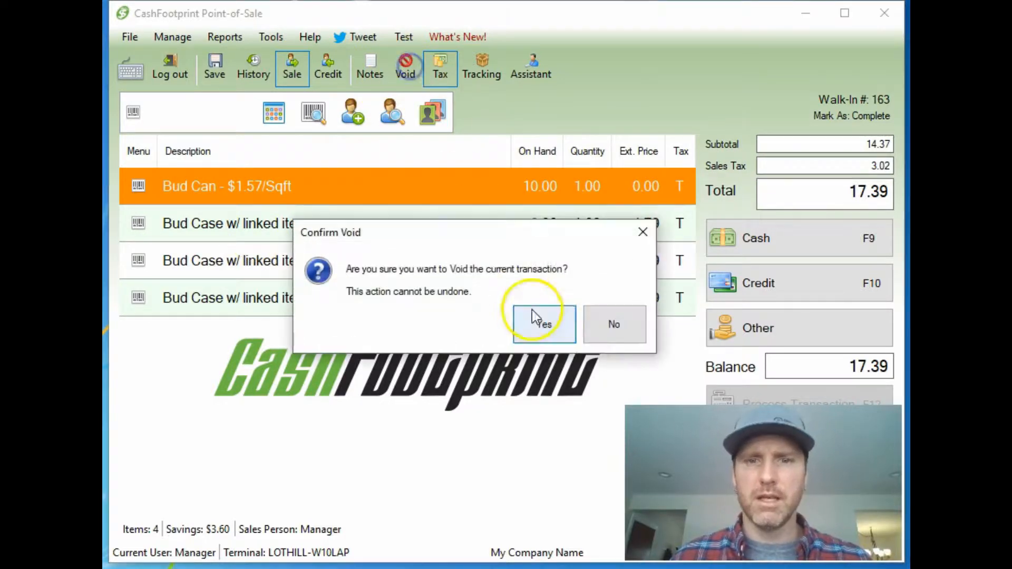
Confirm the void, then filter the inventory list to item number 1234 showing Bud Can's details
left_click(543, 323)
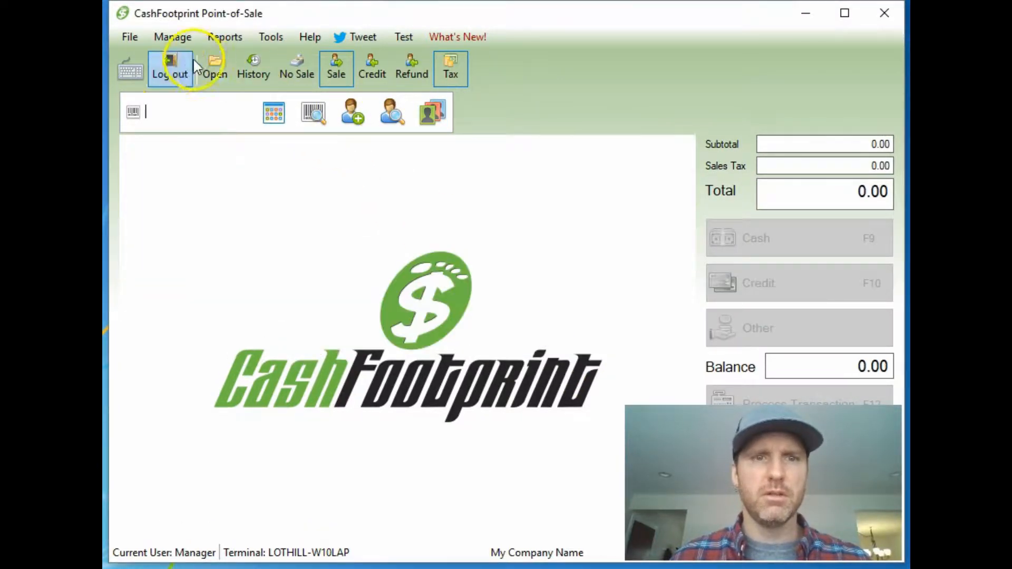
left_click(172, 37)
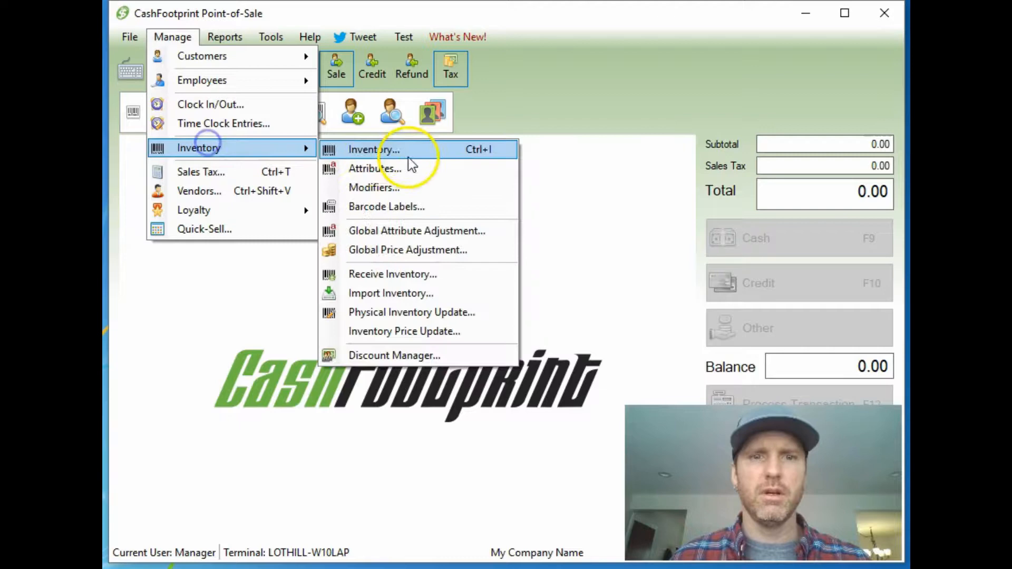
left_click(373, 149)
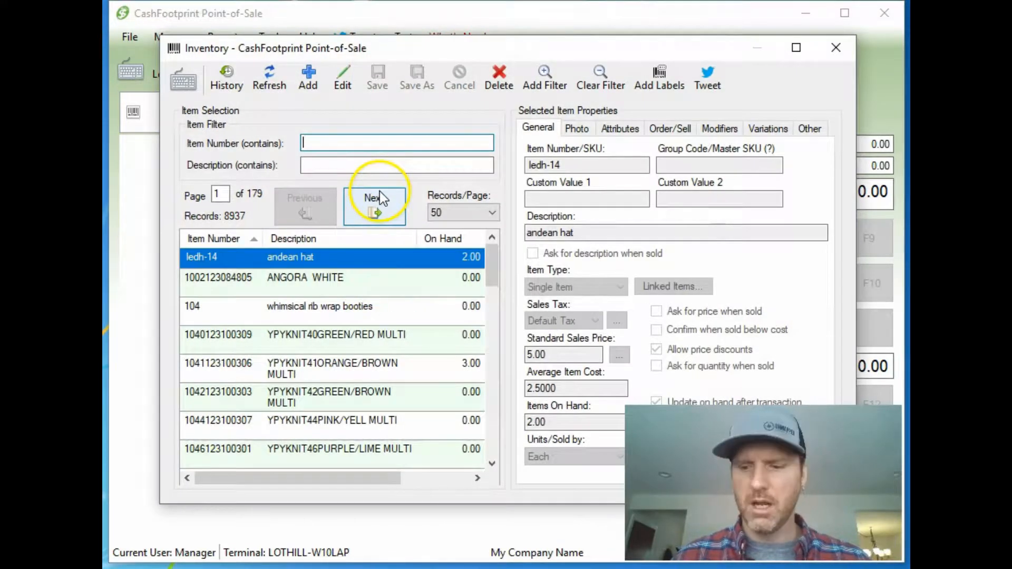
type("1234")
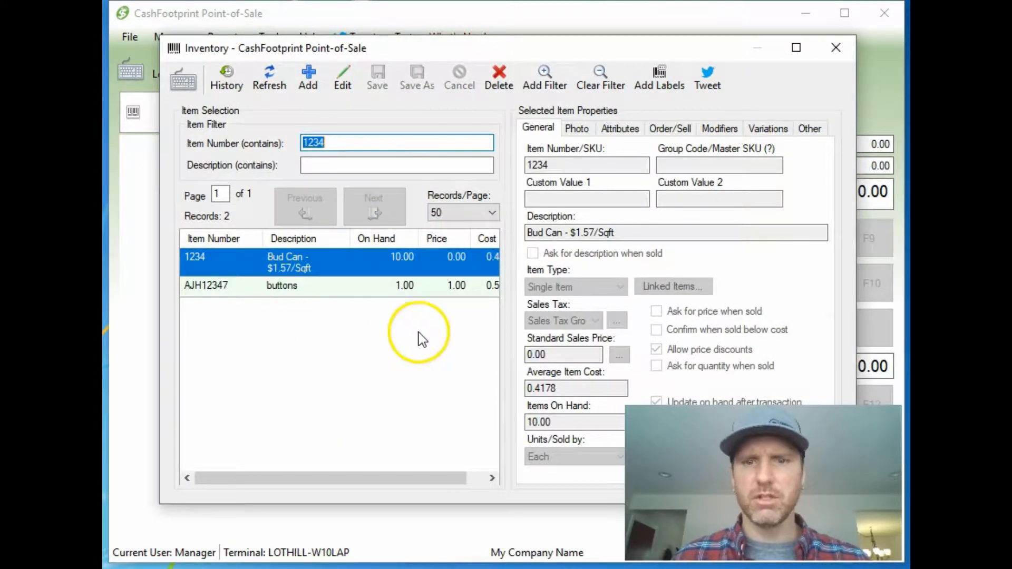
mouse_move(654, 50)
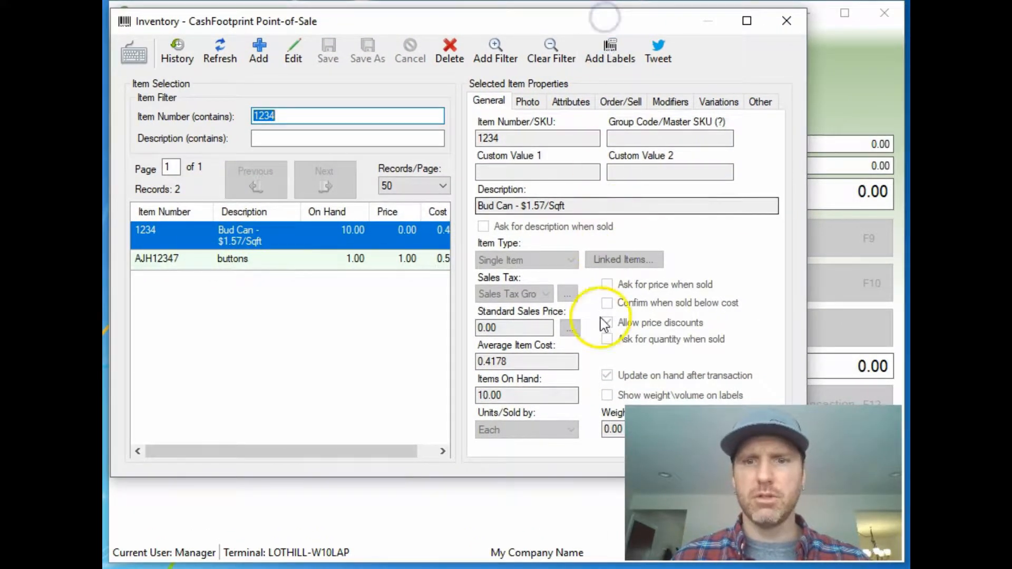
left_click(606, 322)
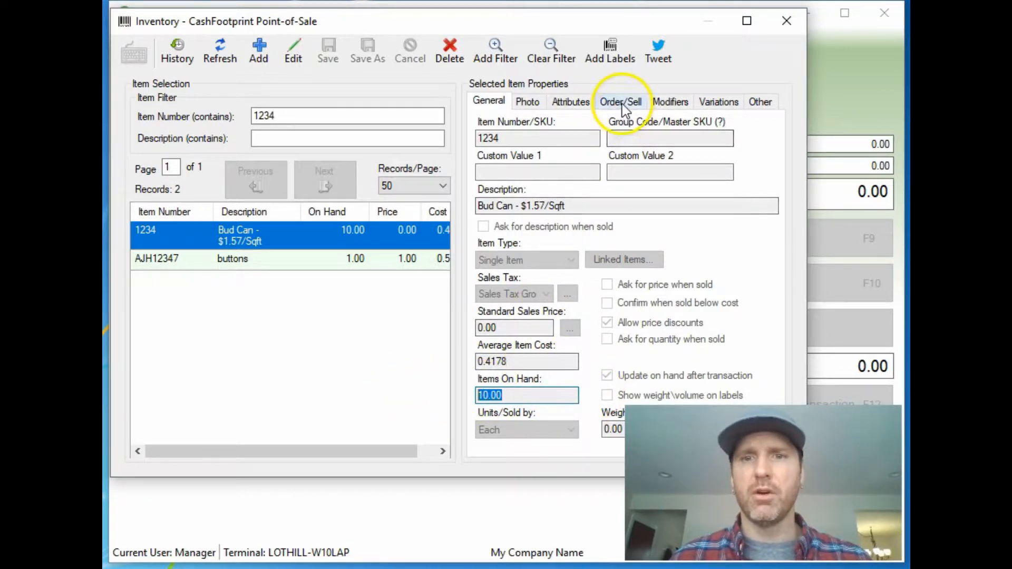
Check Bud Can's Order/Sell settings with the 12 to 24 reorder point, then close the inventory
left_click(620, 101)
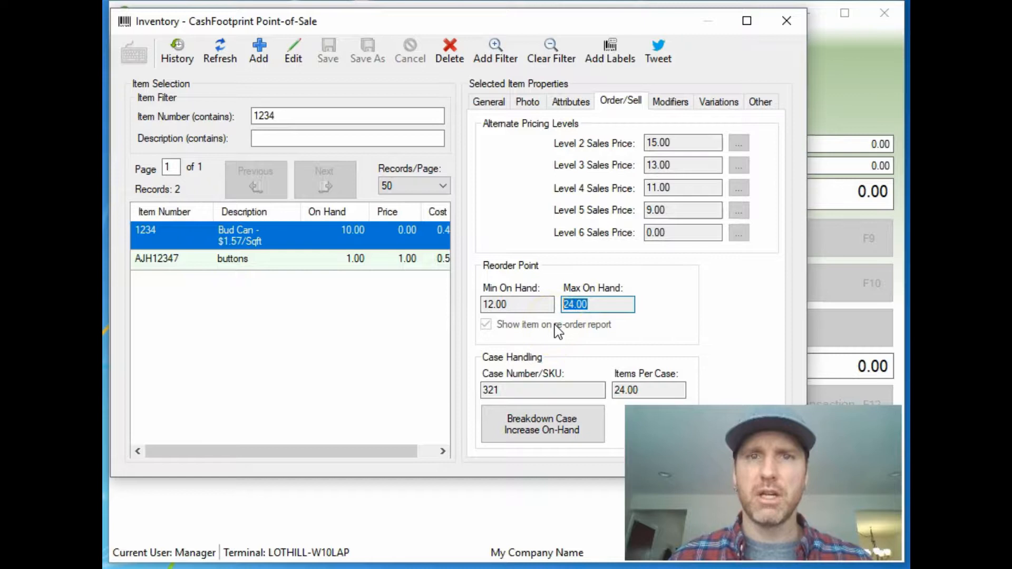
left_click(516, 304)
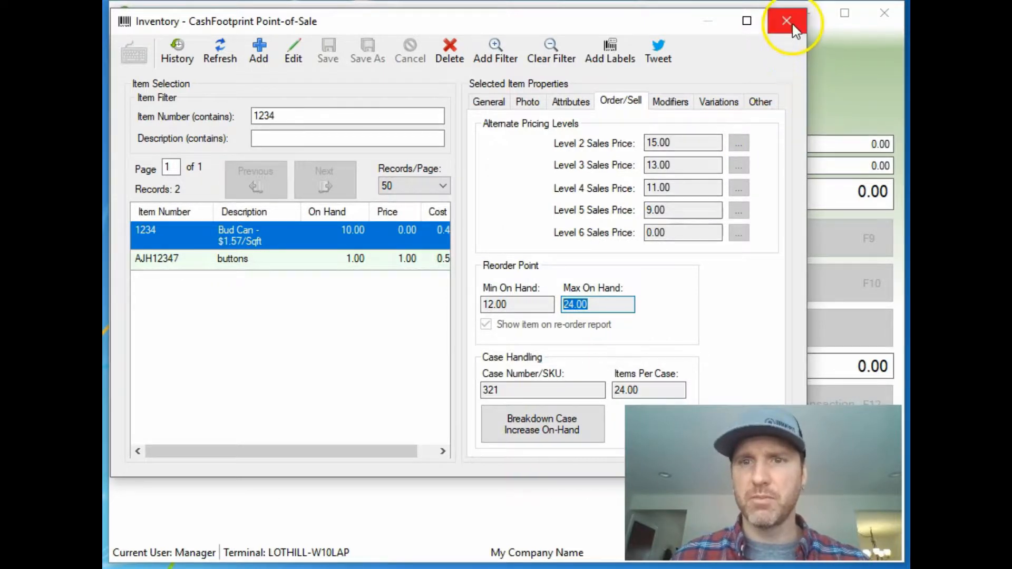
mouse_move(786, 21)
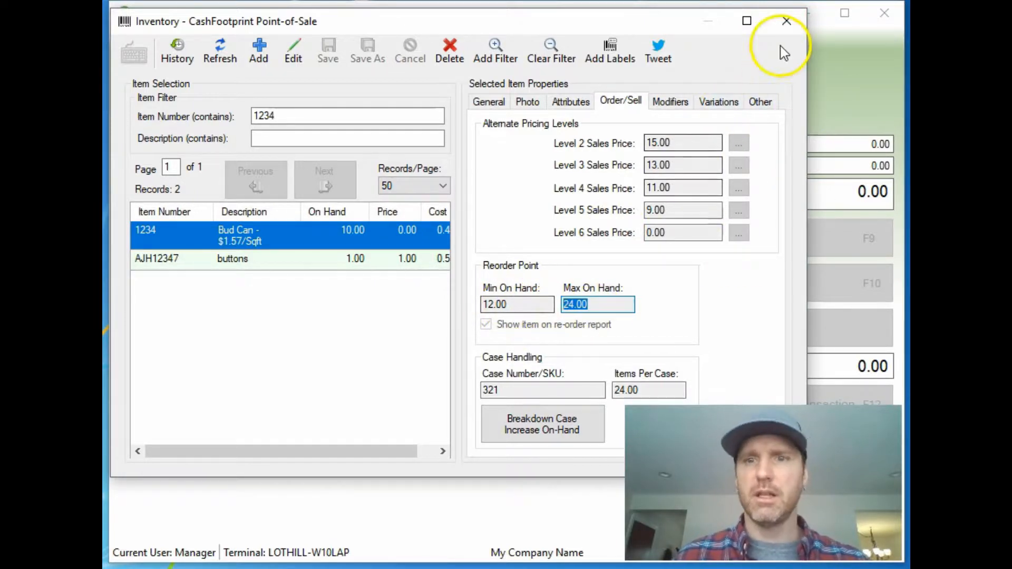
left_click(786, 21)
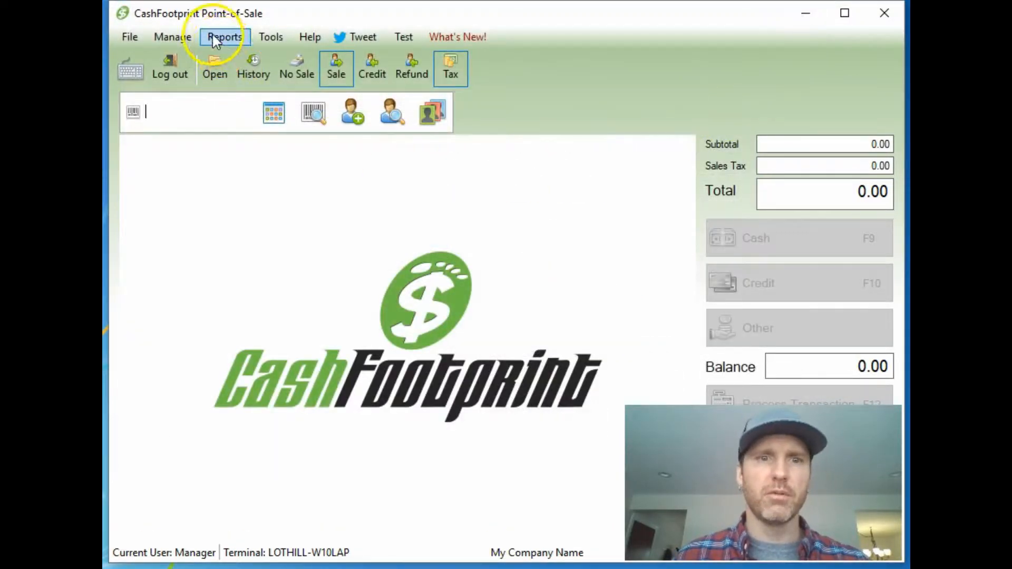
left_click(225, 37)
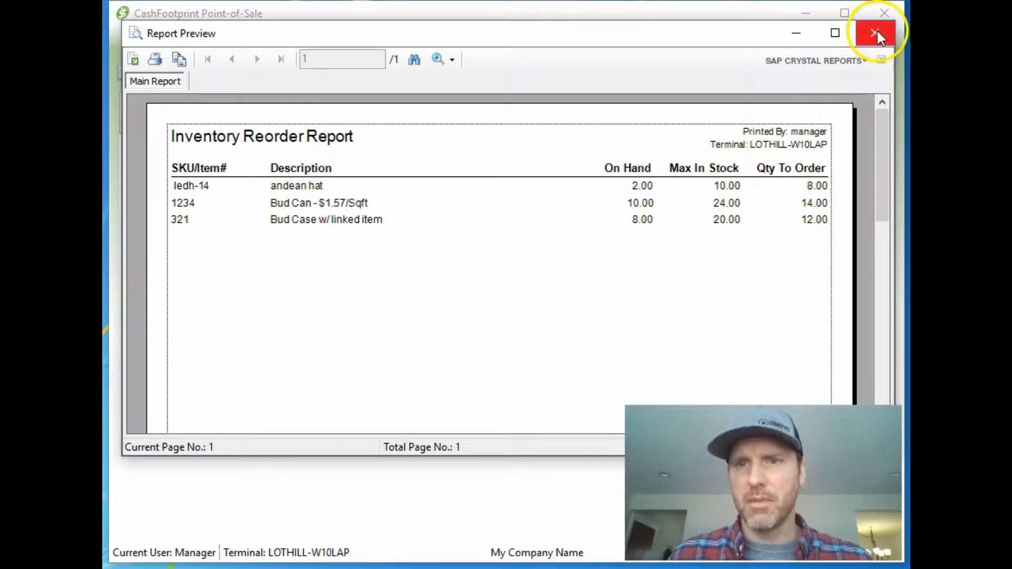
mouse_move(723, 204)
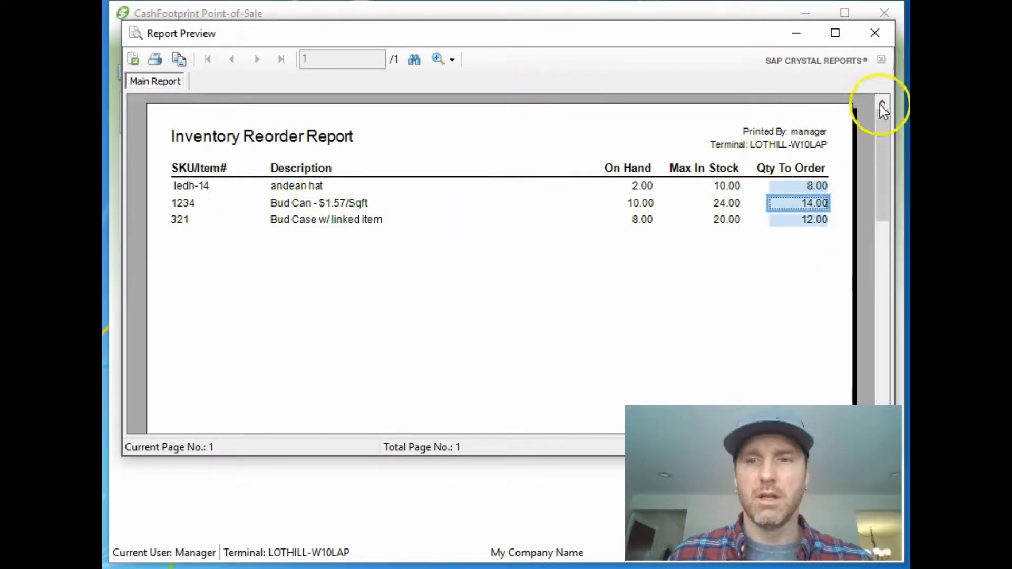
left_click(875, 32)
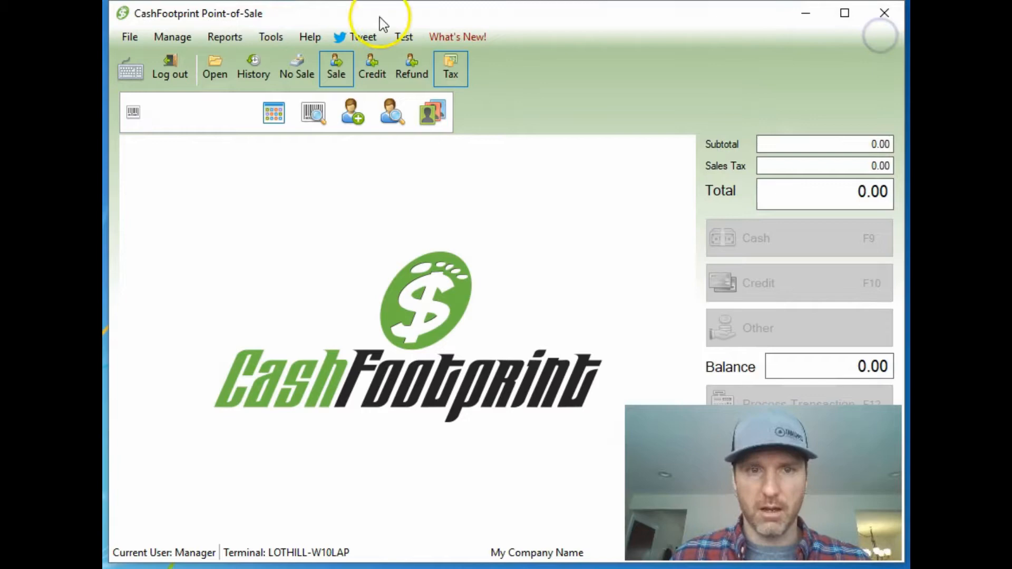
Filter the inventory list to item 1234 and show Bud Can's attribute groups and values
left_click(172, 37)
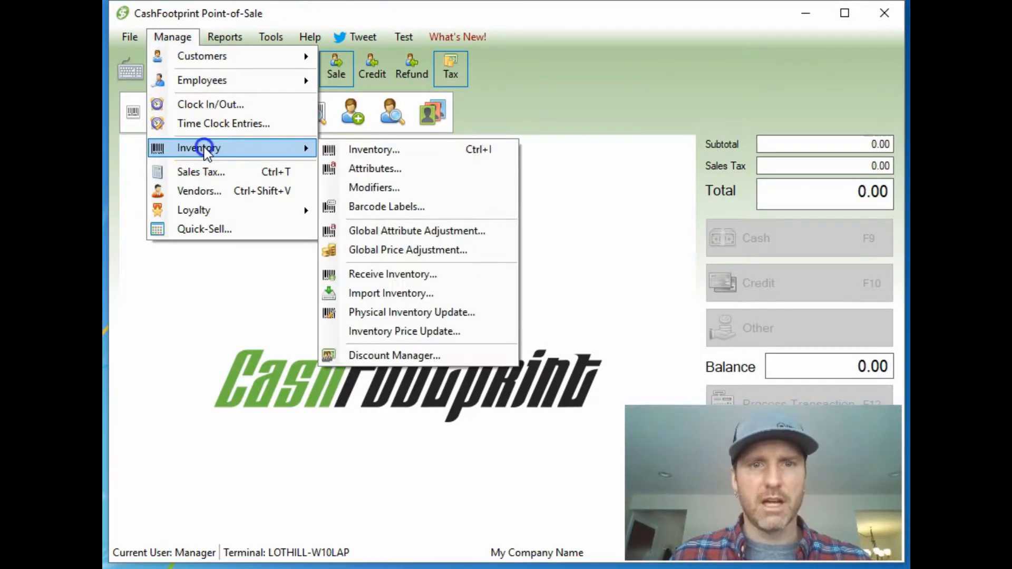
left_click(374, 148)
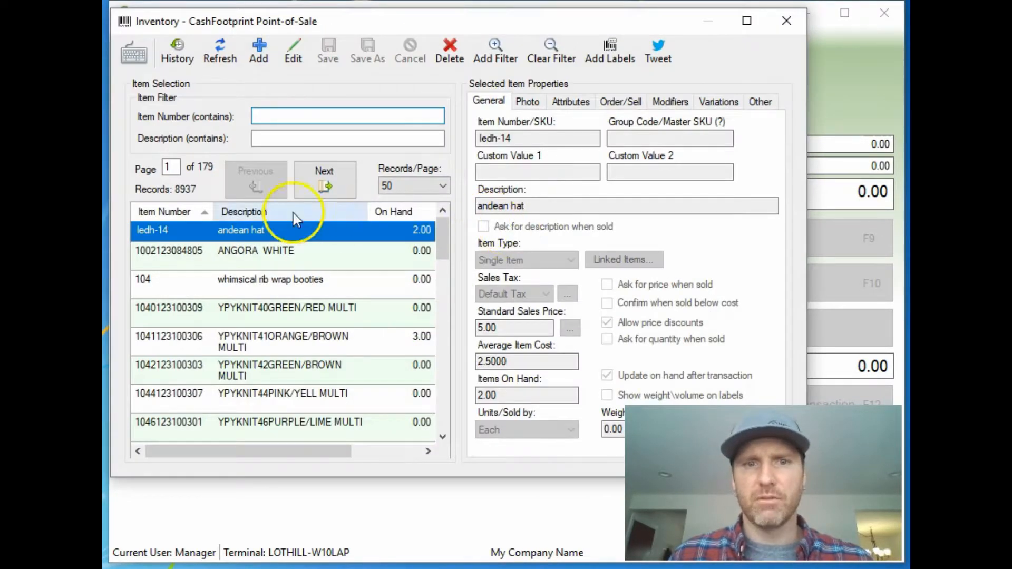
type("123")
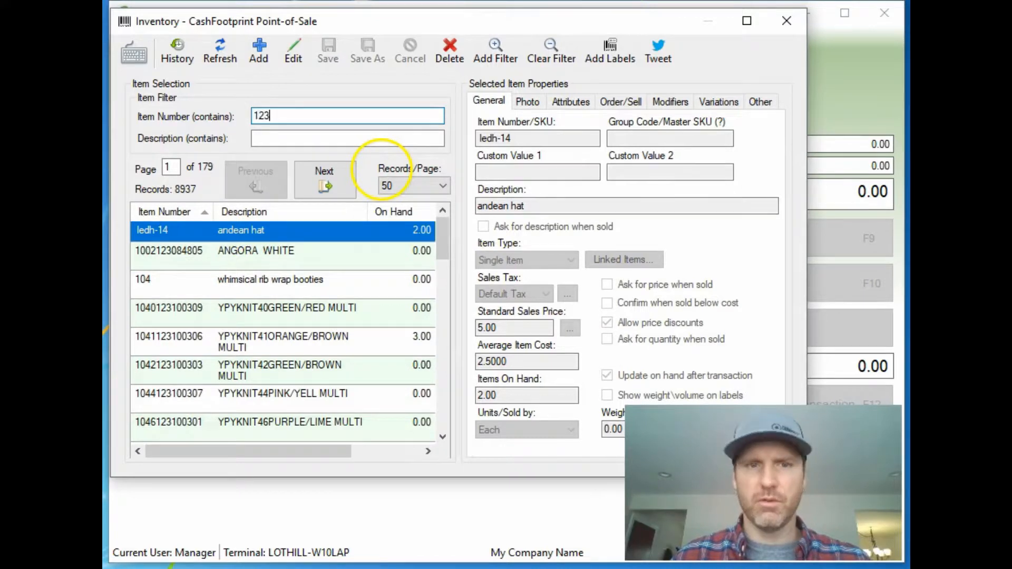
left_click(571, 101)
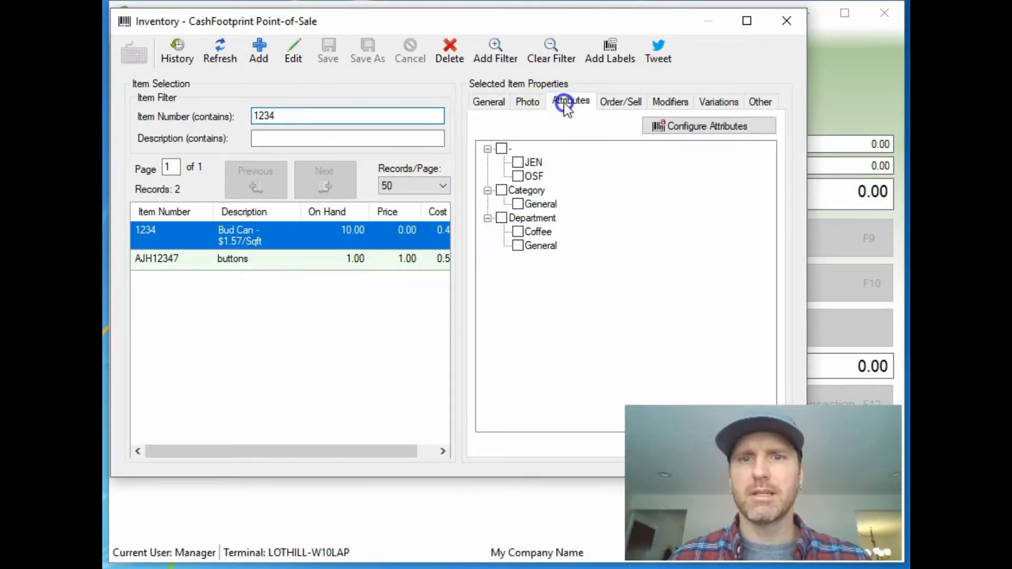
mouse_move(587, 167)
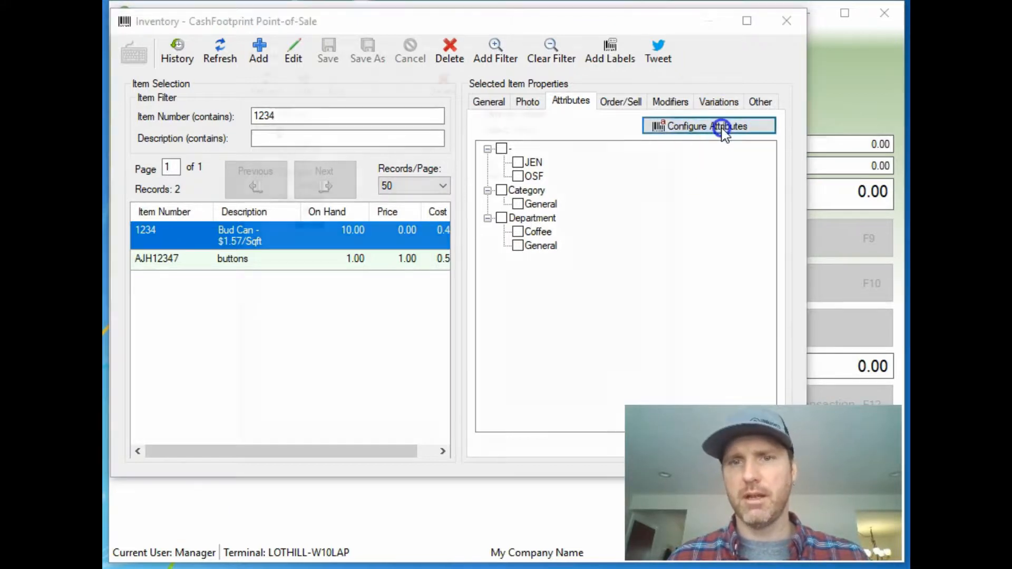
In the attribute editor, create a new top-level group named Vendor and save it
left_click(708, 126)
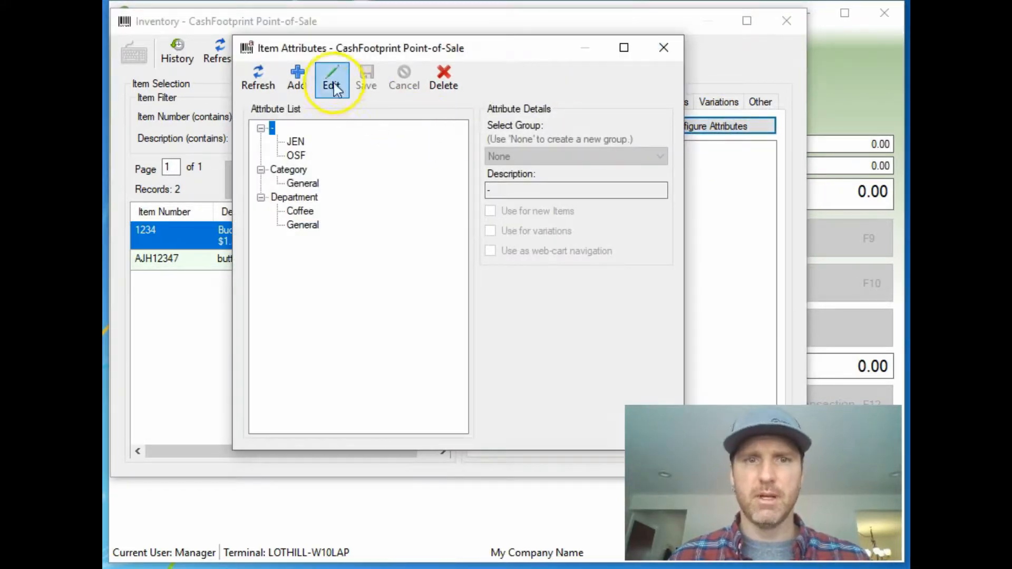
left_click(658, 156)
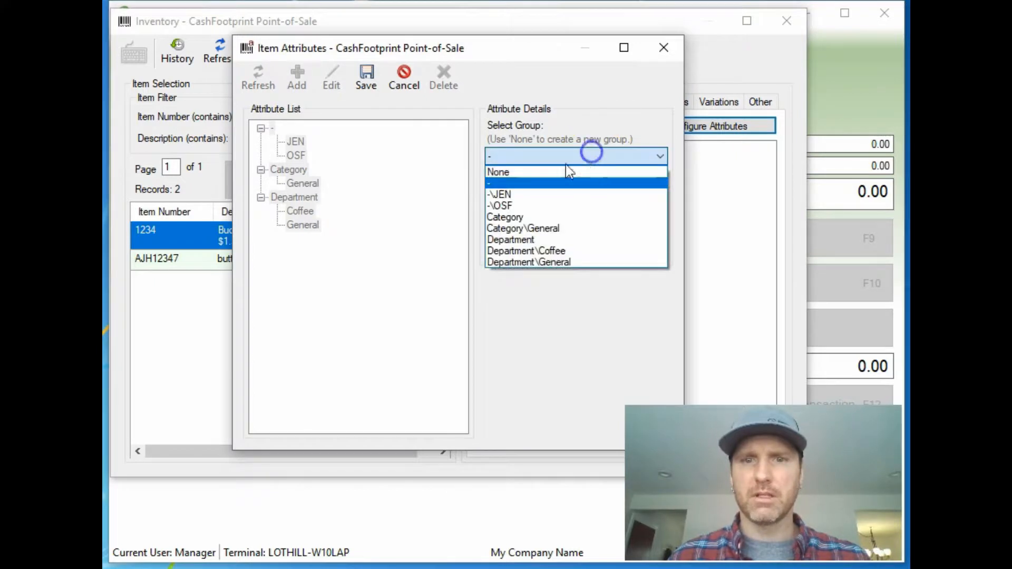
left_click(497, 171)
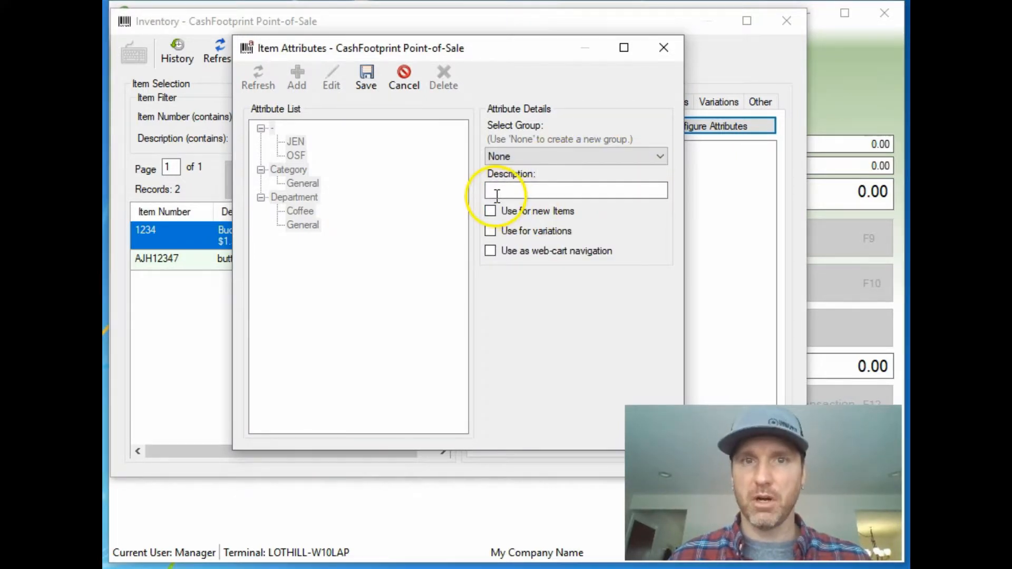
type("Vednro")
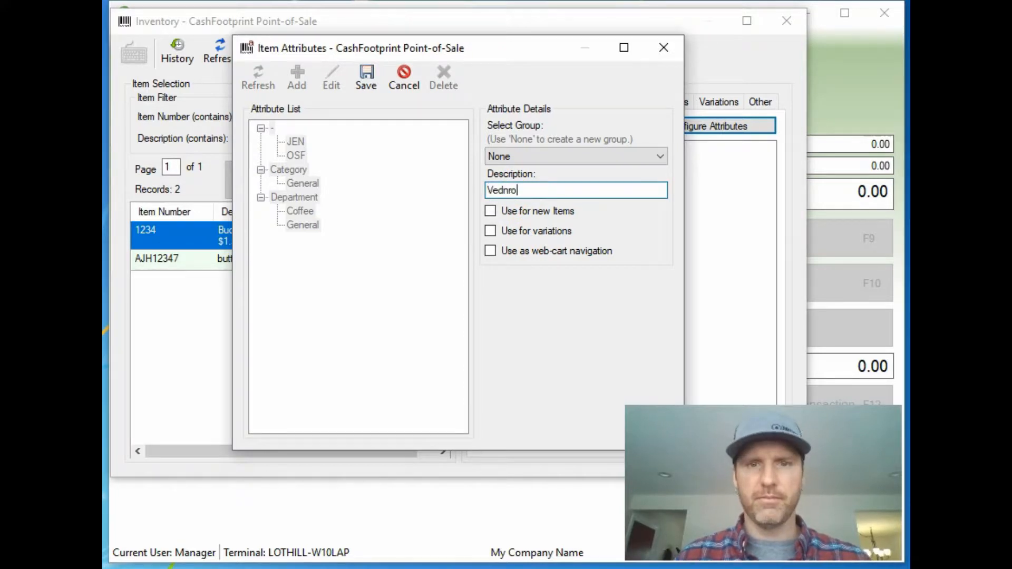
key("BackSpace")
type("ndo")
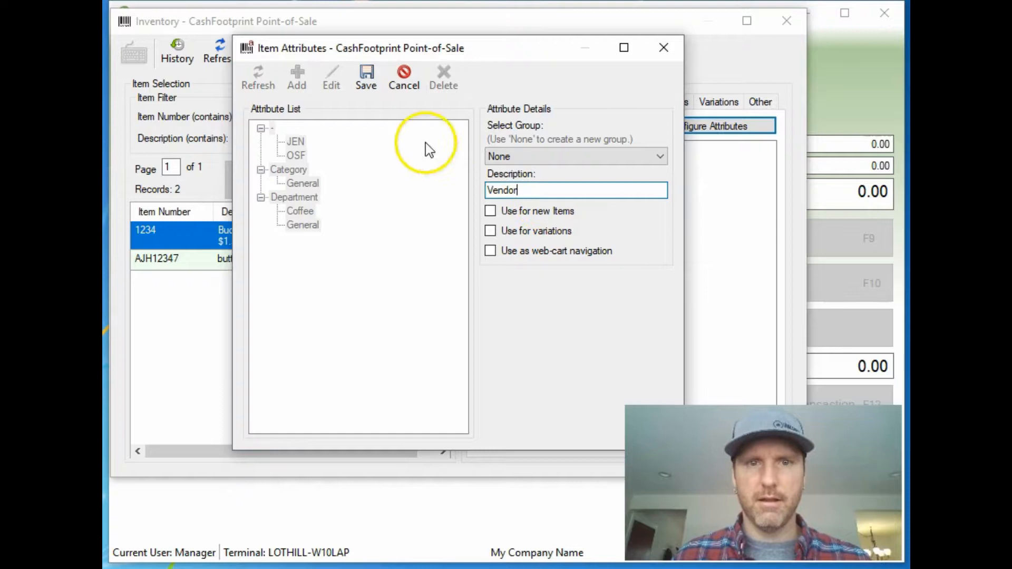
left_click(296, 75)
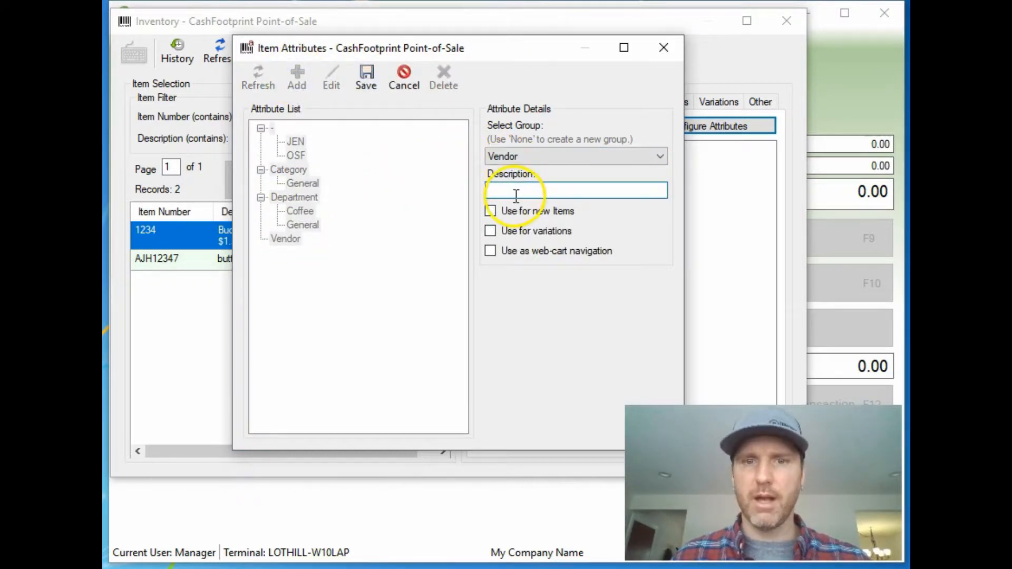
Add Vendor 1 and Vendor 2 values under the Vendor group
type("Vendor 1")
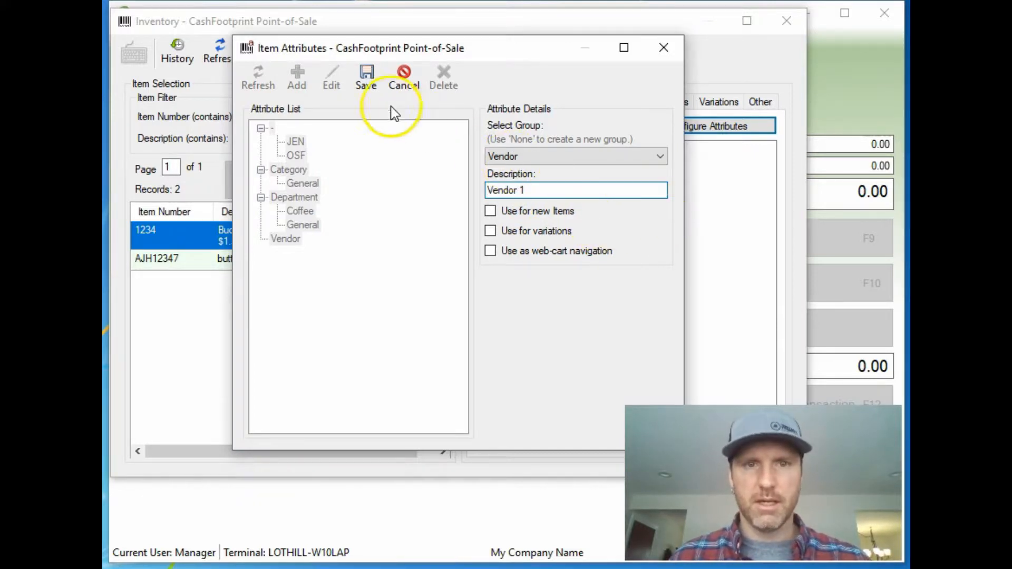
left_click(366, 77)
type("2")
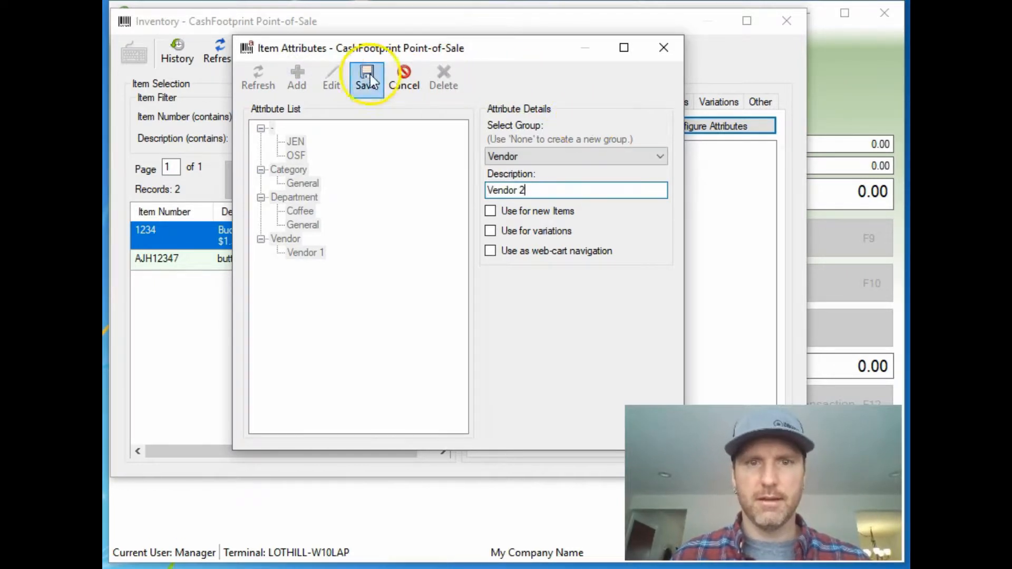
left_click(366, 76)
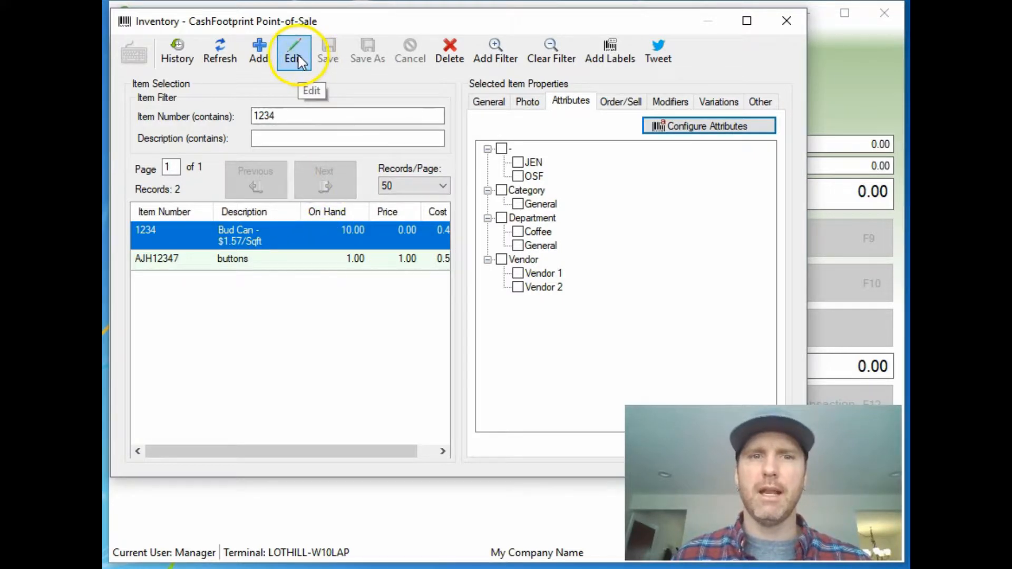
Assign Vendor 1 to item 1234, check item 321 shows Vendor 2, and close the inventory
left_click(293, 50)
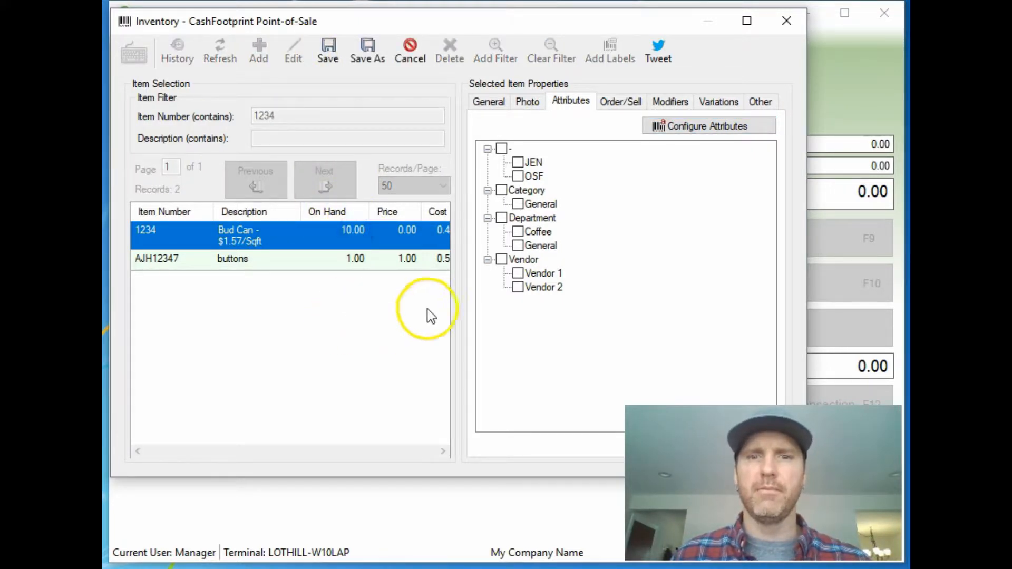
left_click(517, 273)
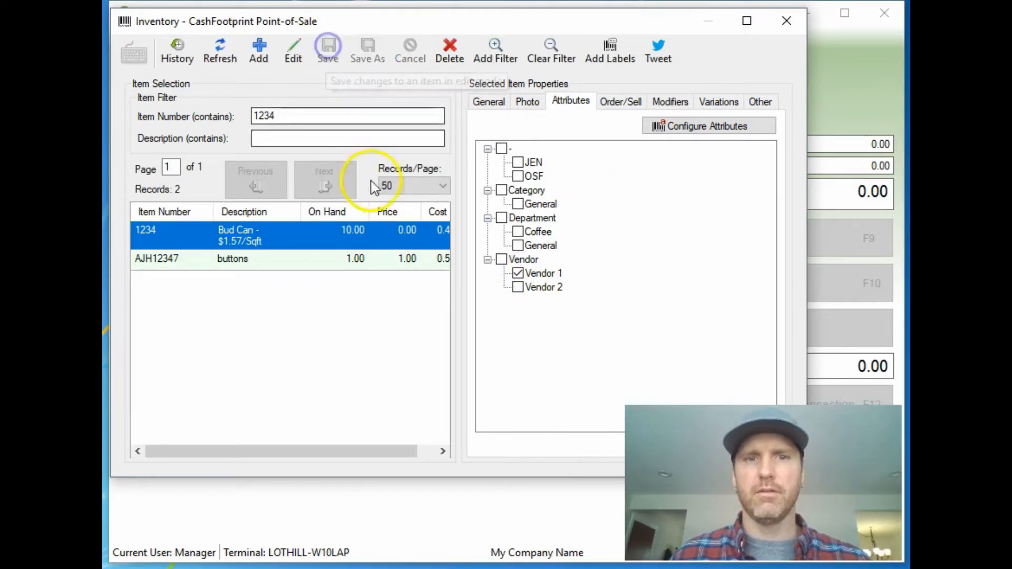
type("3")
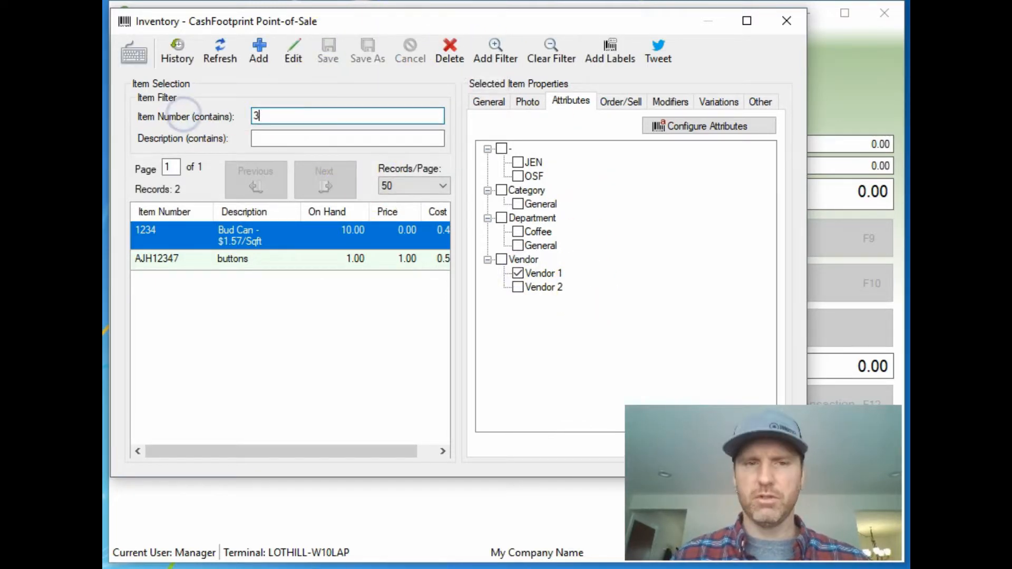
type("21")
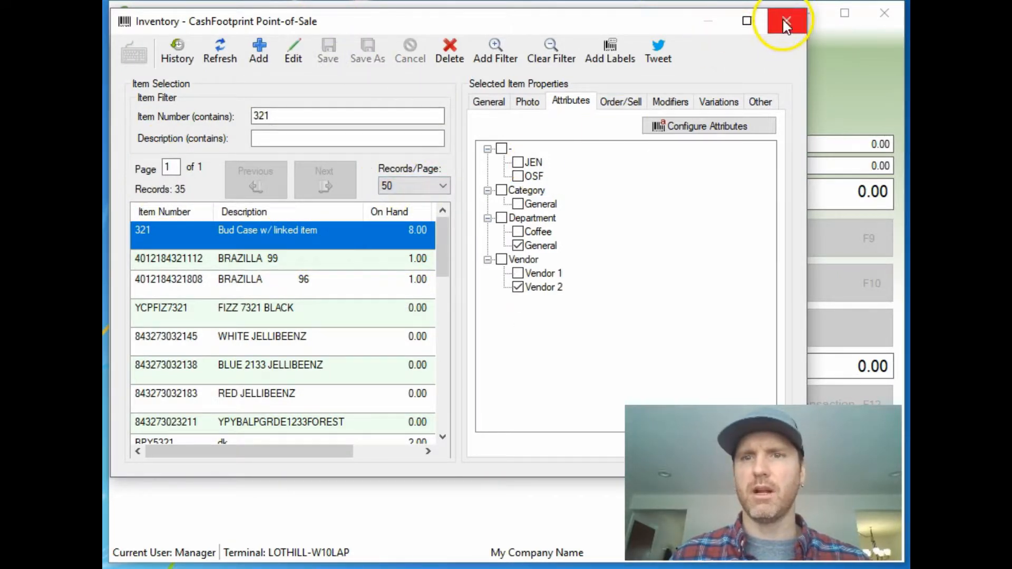
left_click(785, 21)
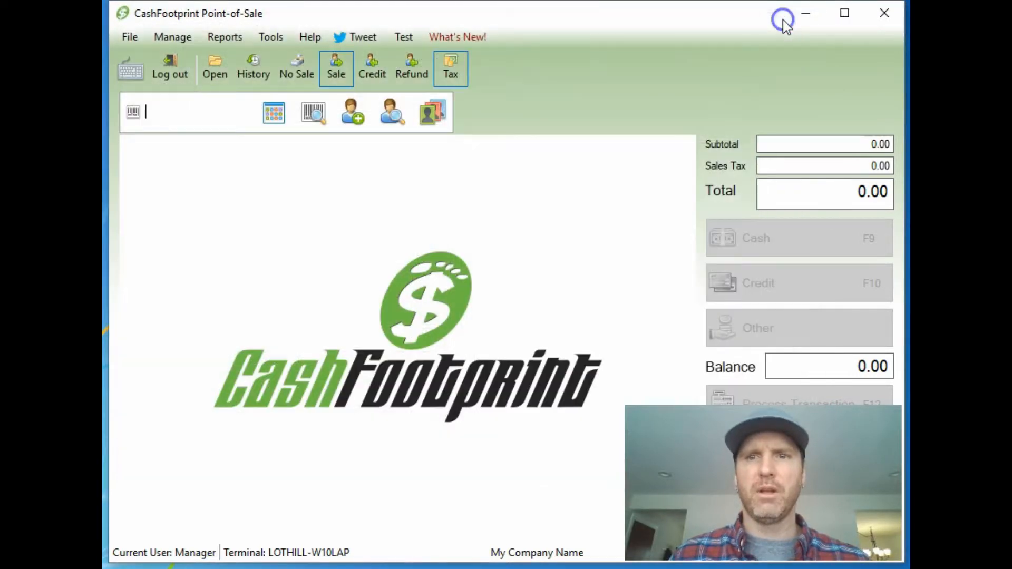
Open the Inventory Reorder Report's Custom - Group By Attributes generator from Reports
left_click(224, 37)
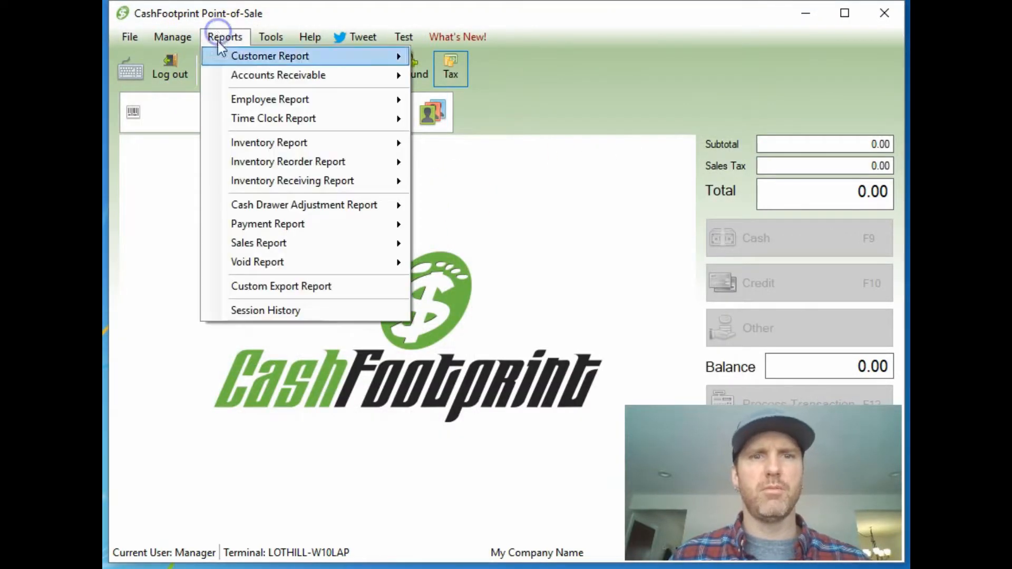
mouse_move(289, 162)
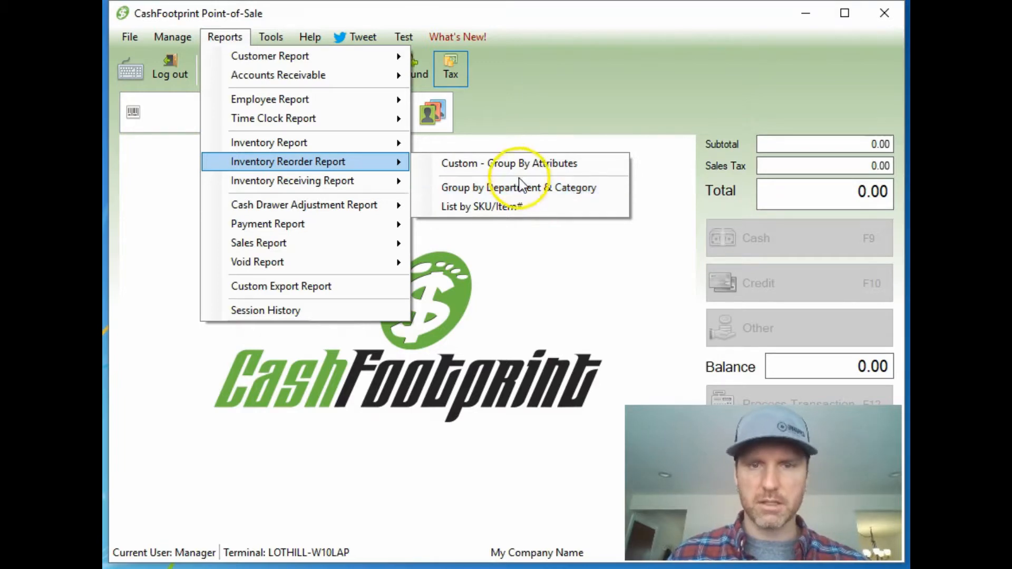
left_click(509, 162)
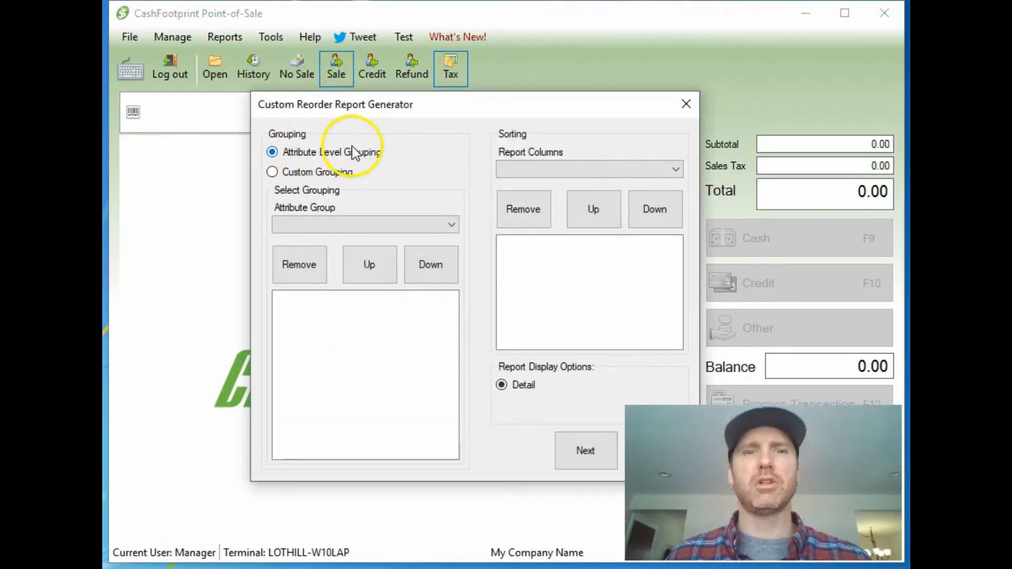
mouse_move(367, 160)
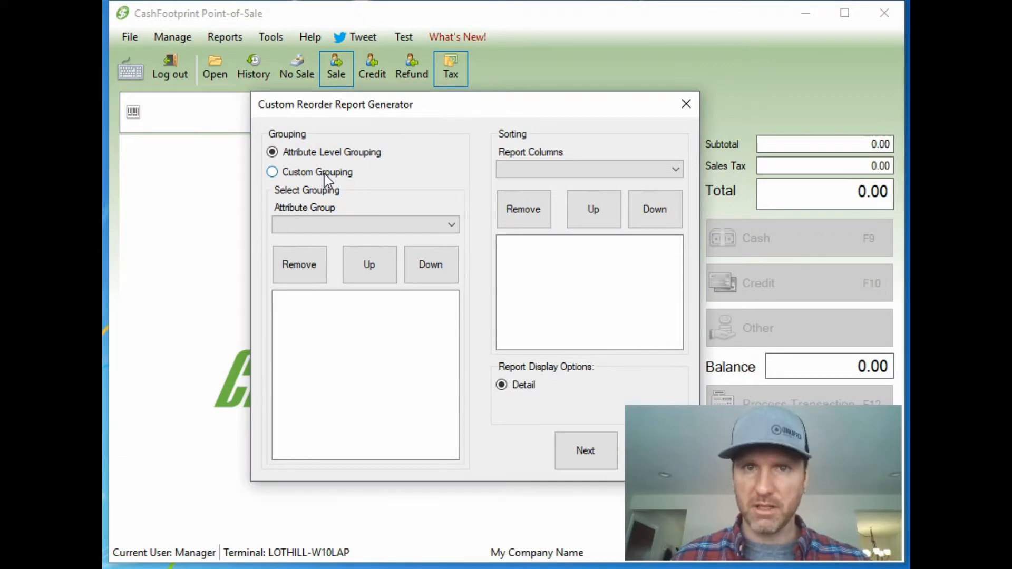
Set custom grouping to the Vendor attribute group only, removing the Department level
left_click(272, 172)
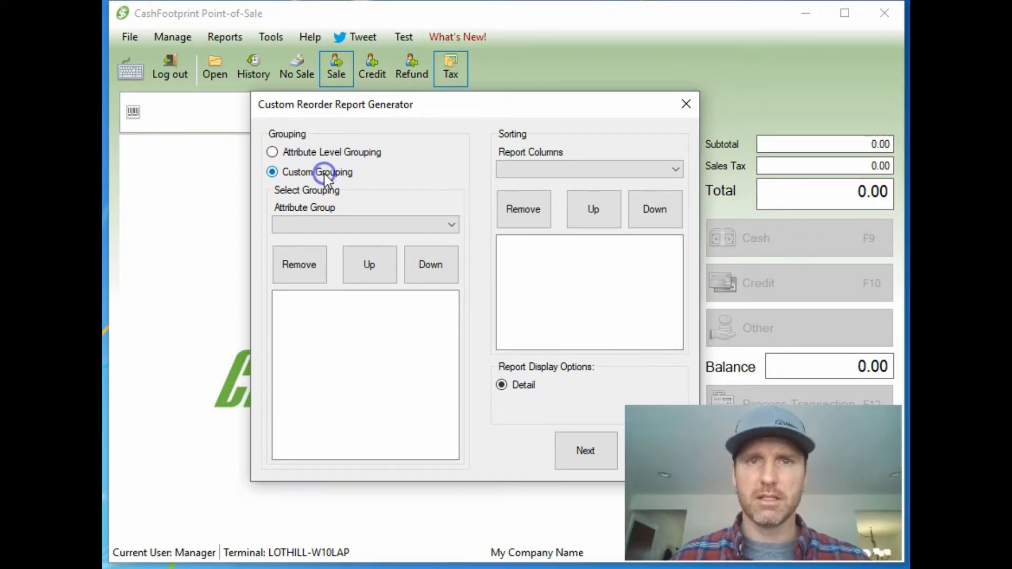
left_click(365, 224)
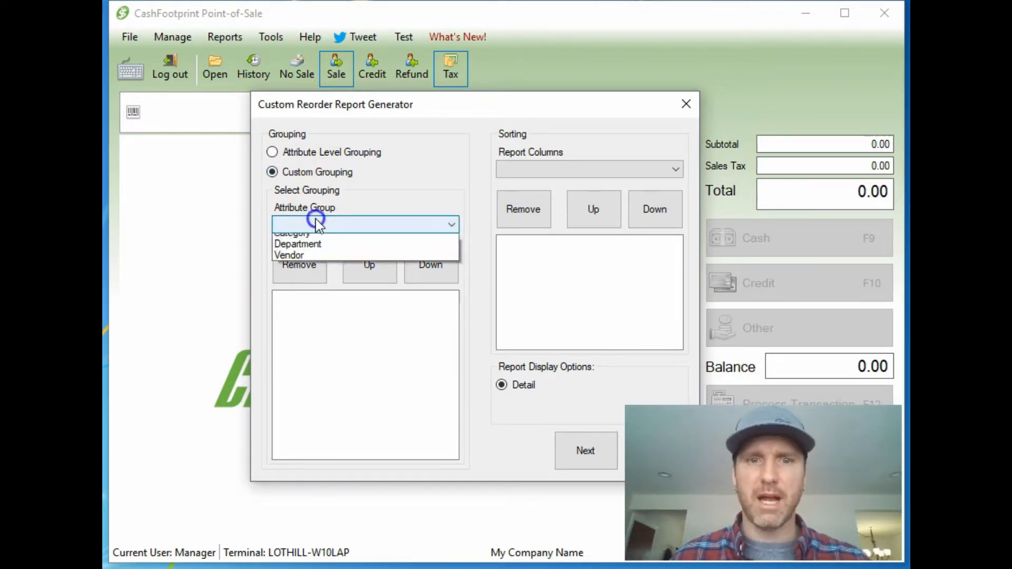
left_click(288, 255)
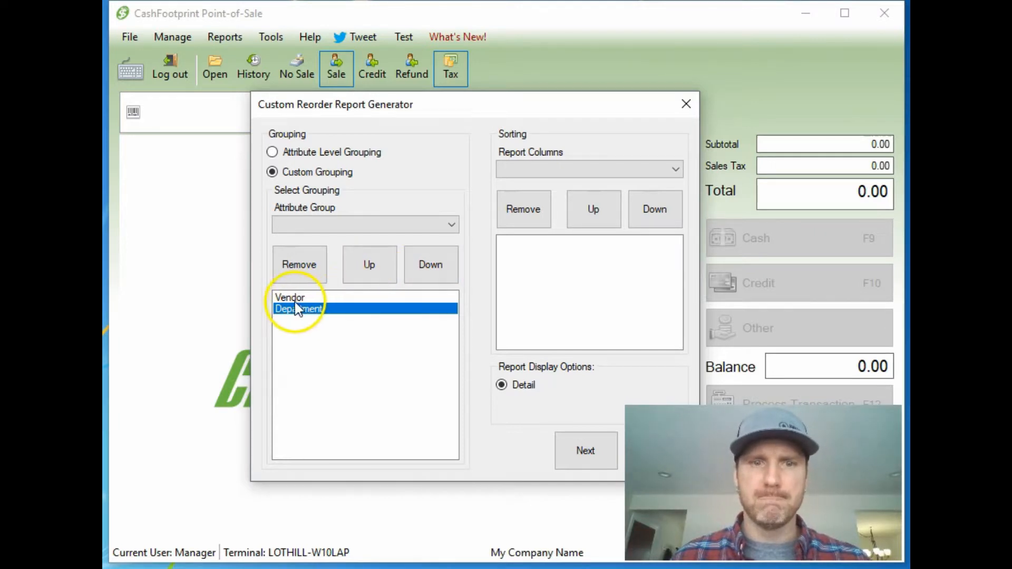
left_click(369, 264)
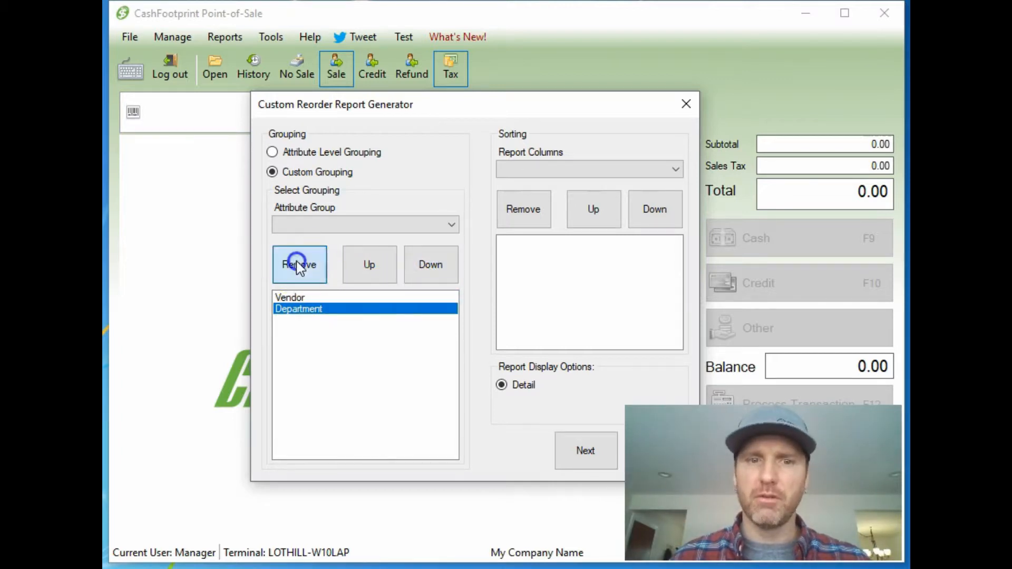
left_click(298, 265)
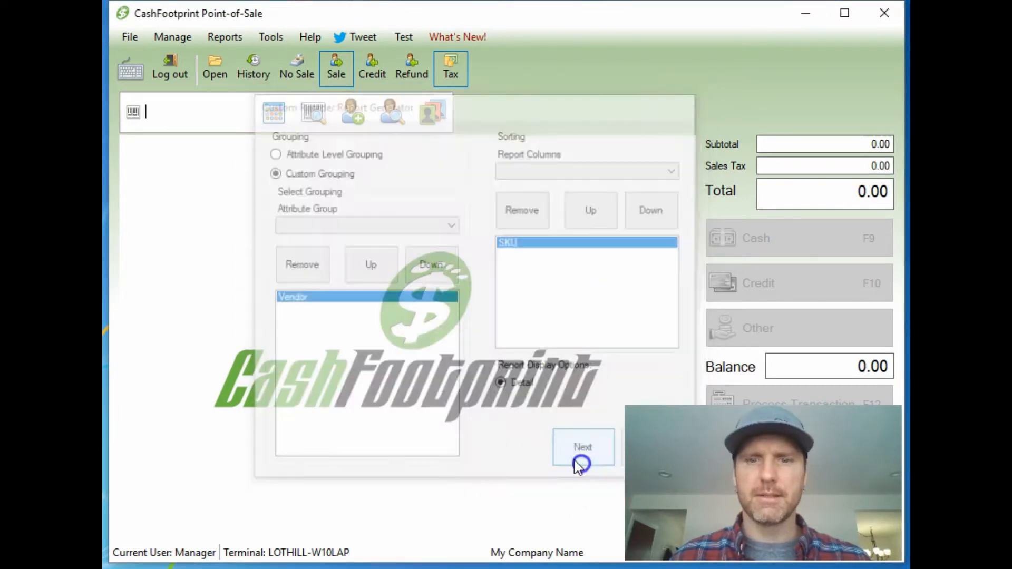
Generate the reorder report preview grouped under Vendor: None, Vendor 1 and Vendor 2
left_click(581, 446)
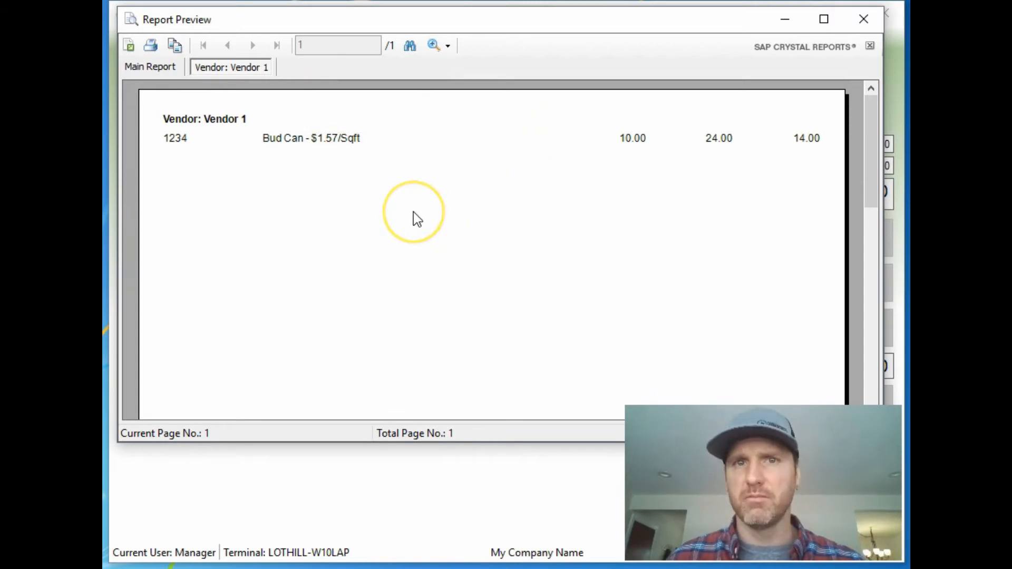
mouse_move(304, 200)
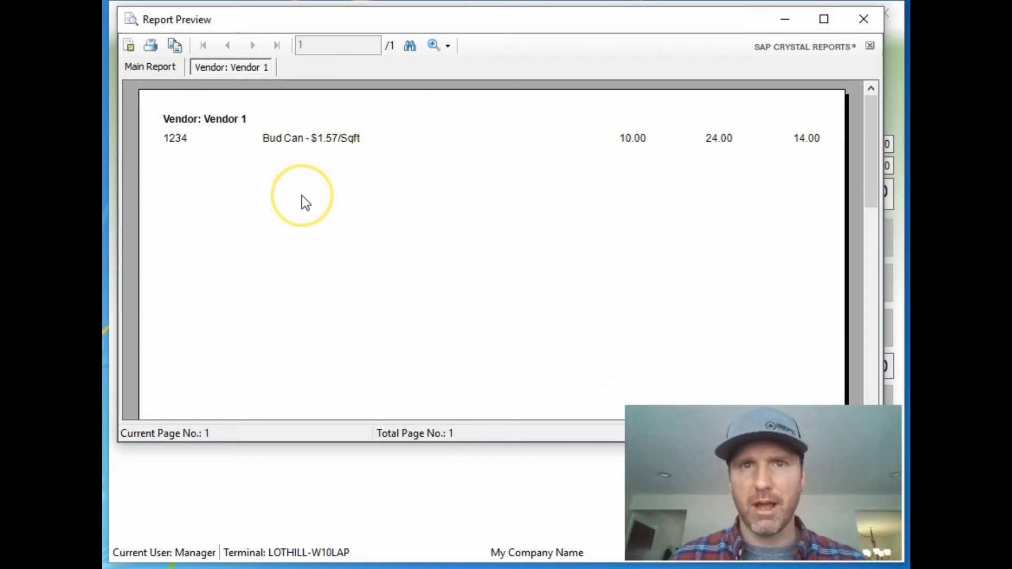
mouse_move(604, 118)
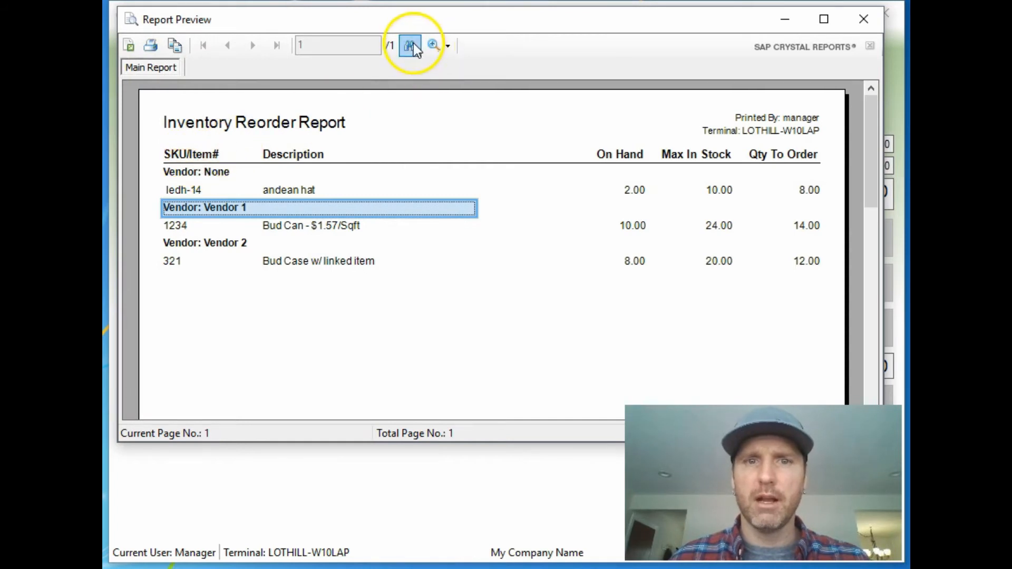
Search the report preview for 'vendor 2' to mark its group heading, then cancel the search
left_click(409, 45)
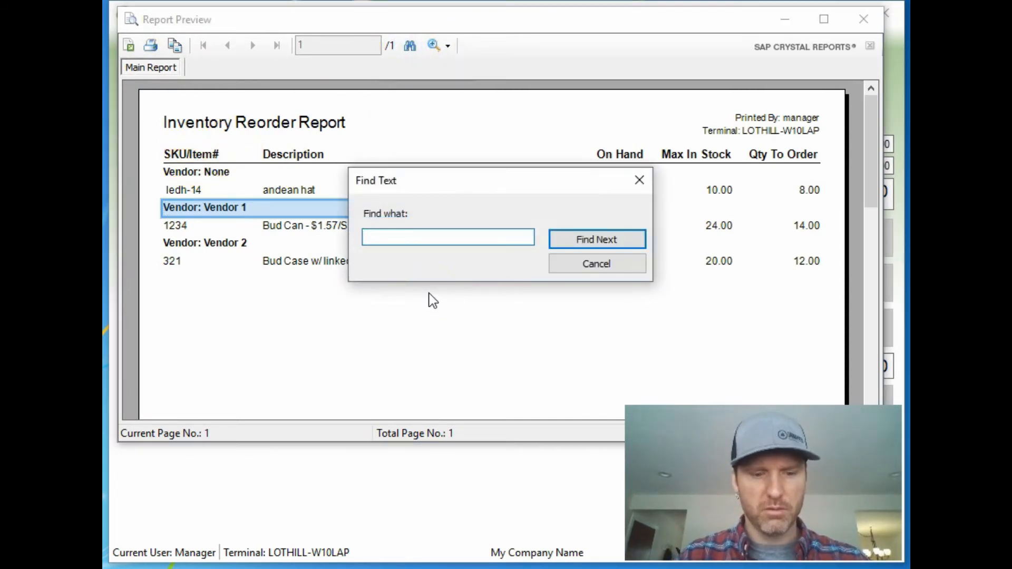
type("vendor 2")
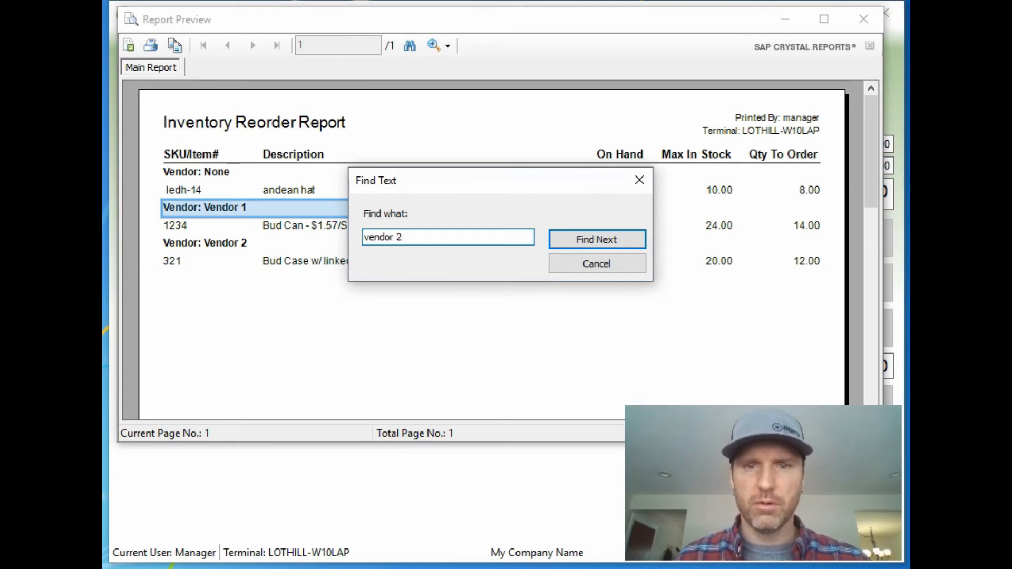
left_click(596, 240)
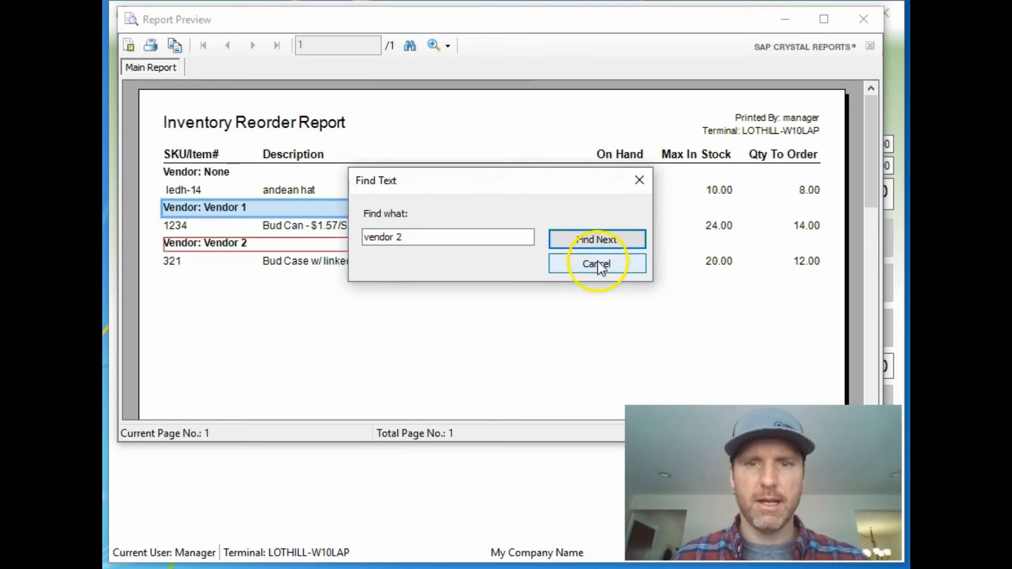
left_click(595, 264)
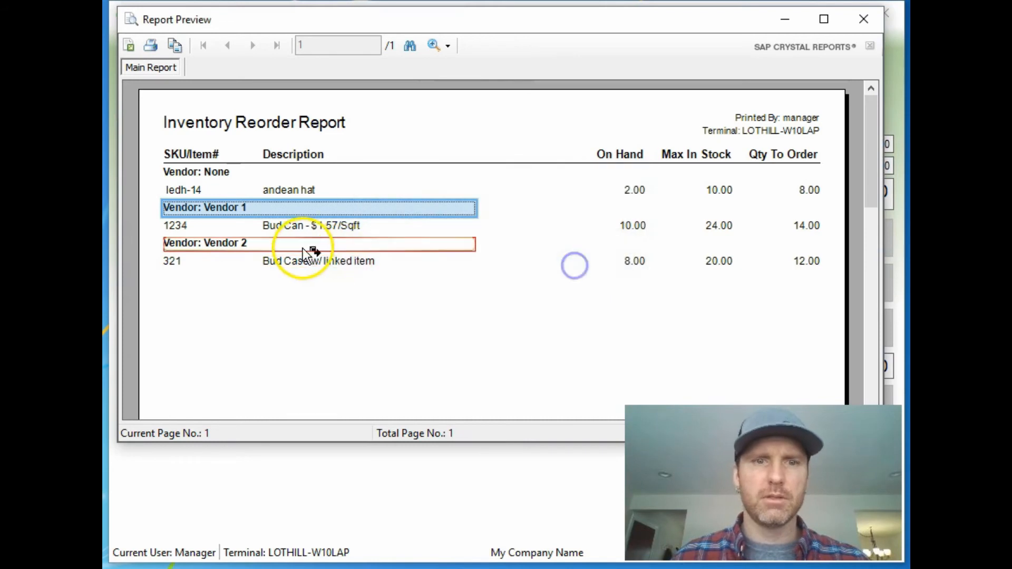